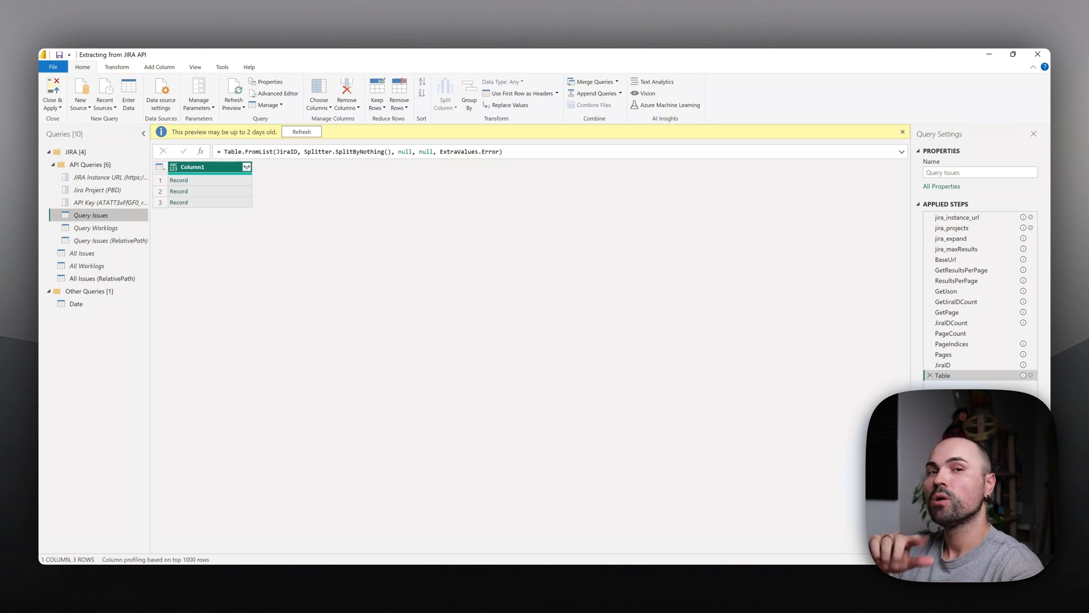
pyautogui.moveTo(506, 308)
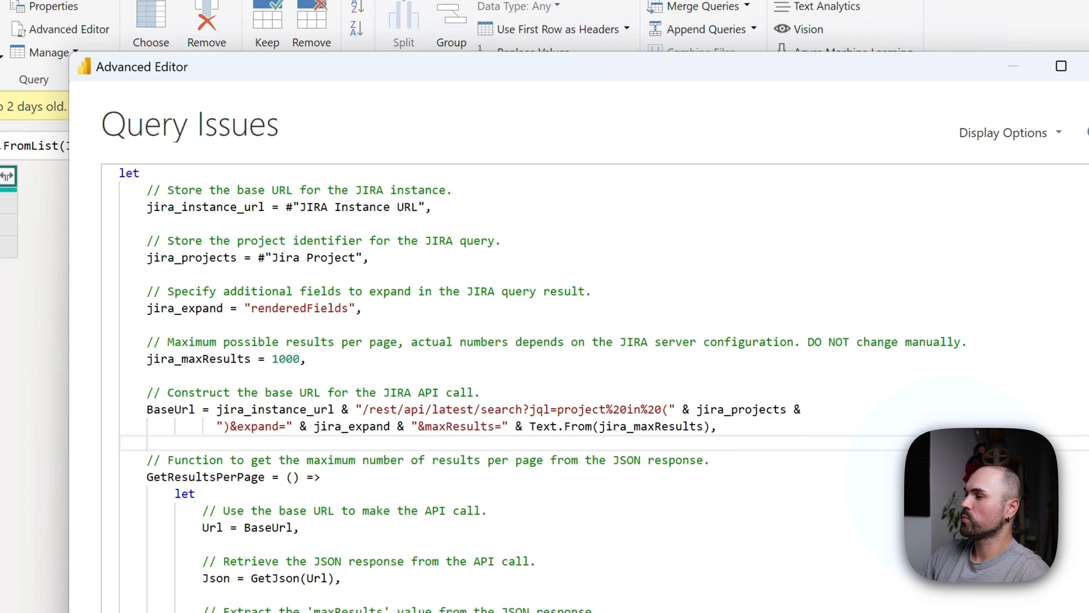
pyautogui.moveTo(449, 465)
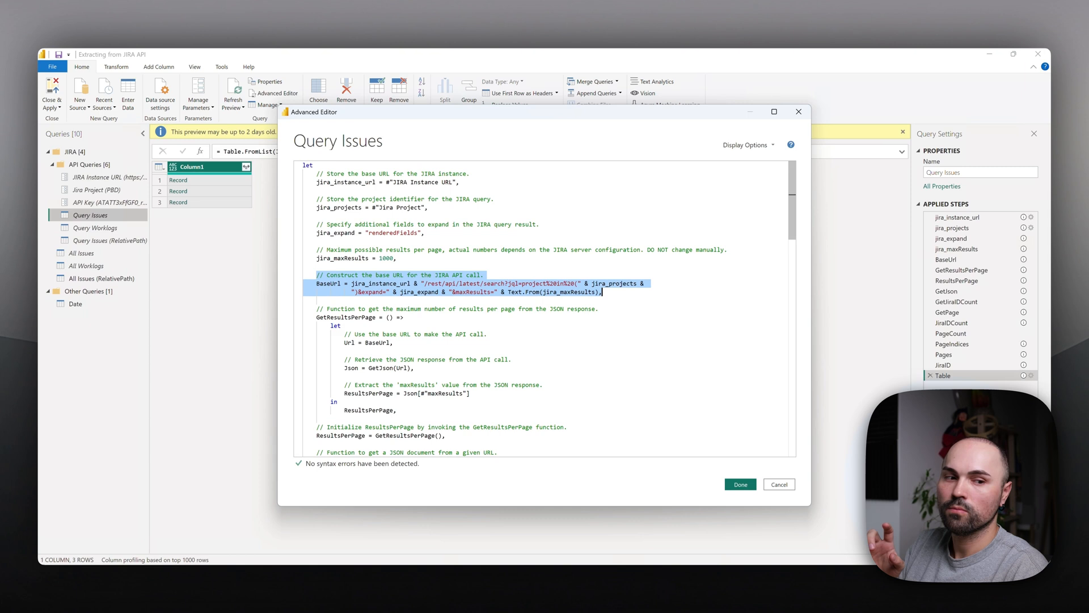
pyautogui.moveTo(750, 421)
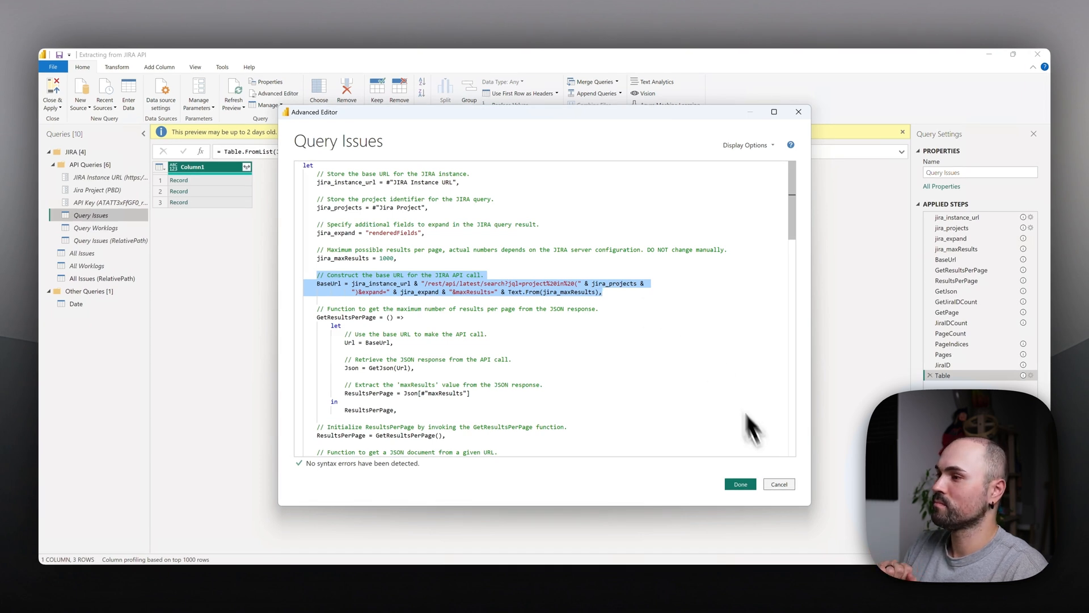
# Cancel out of the Advanced Editor to return to the Record preview.
pyautogui.click(740, 483)
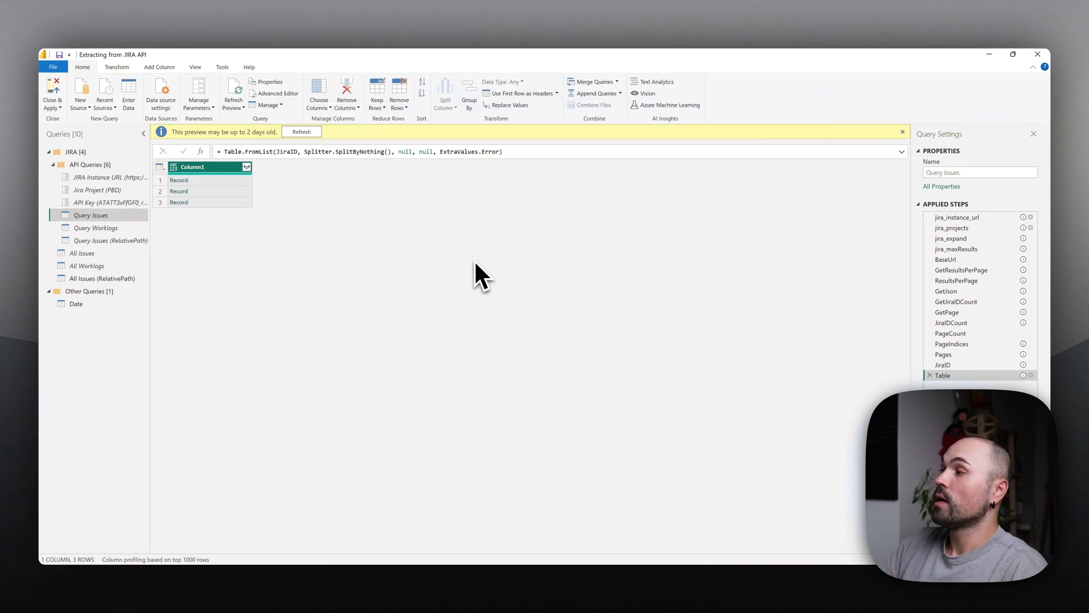
pyautogui.moveTo(444, 281)
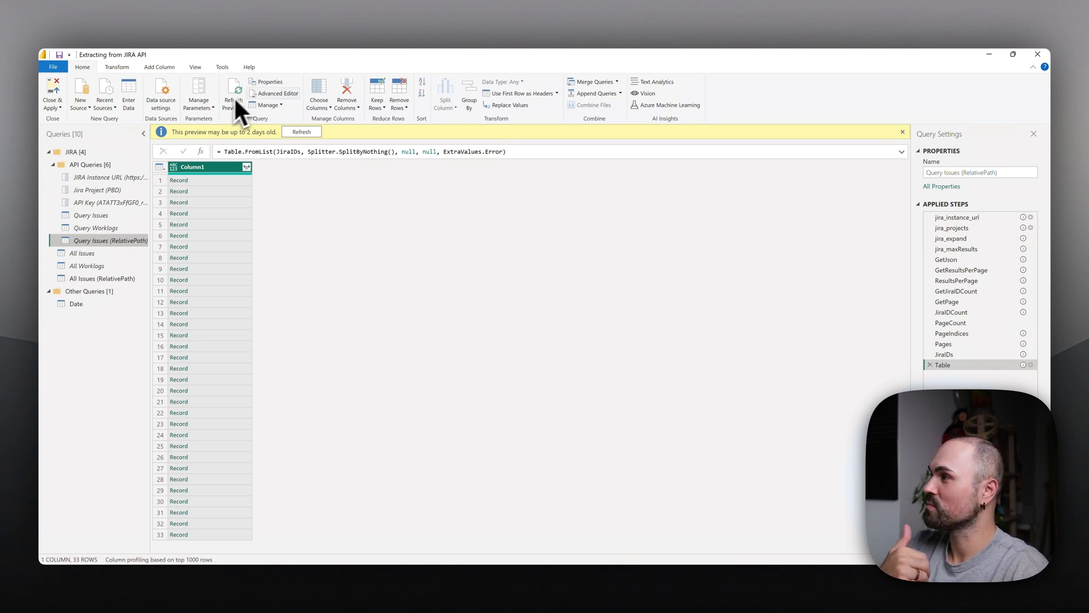
pyautogui.click(278, 93)
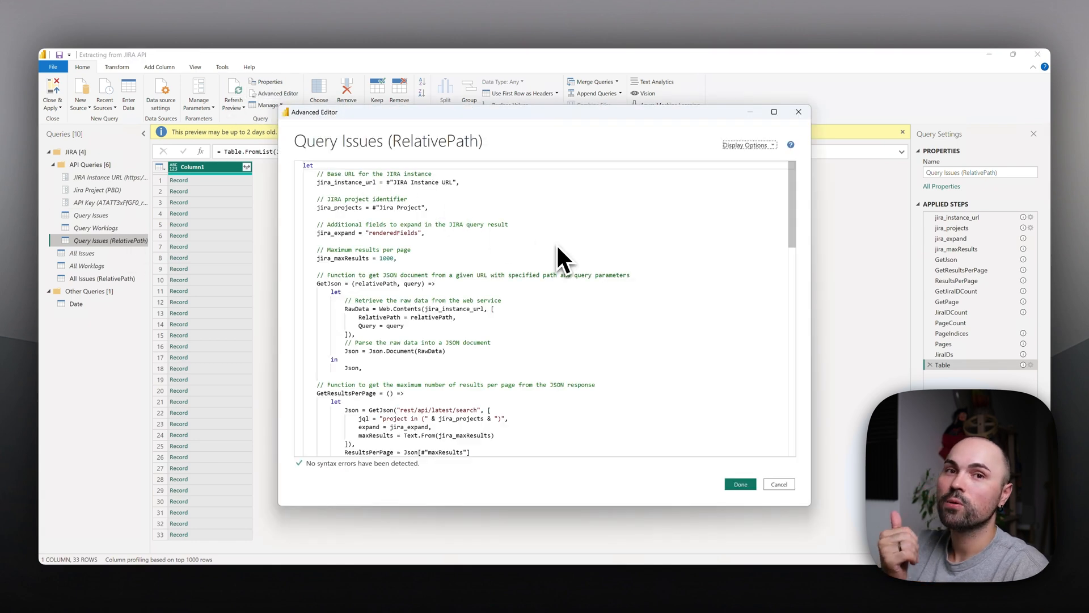
pyautogui.moveTo(570, 279)
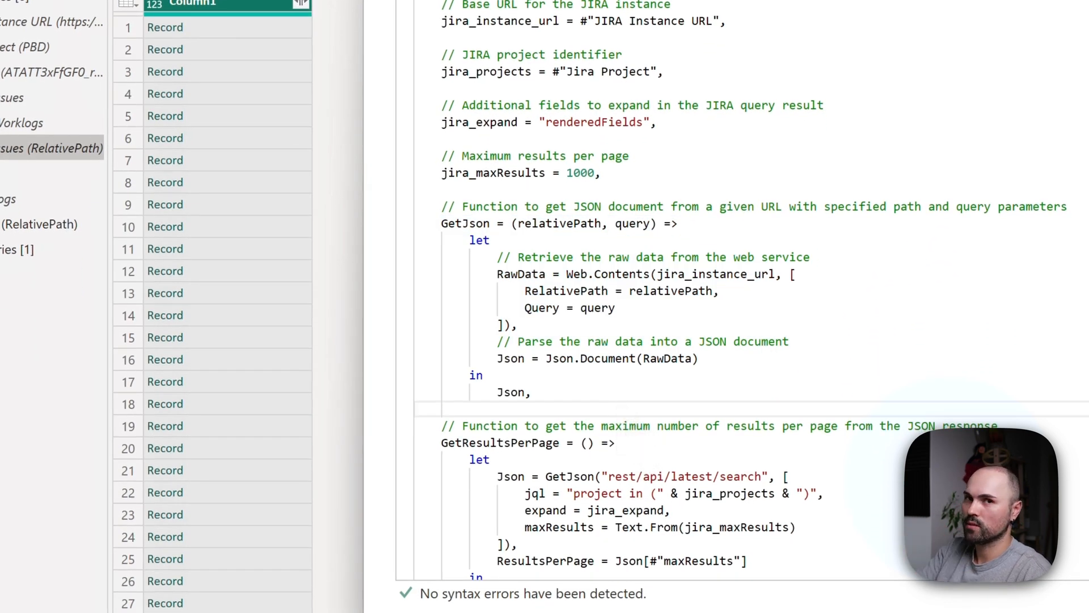
pyautogui.moveTo(582, 291)
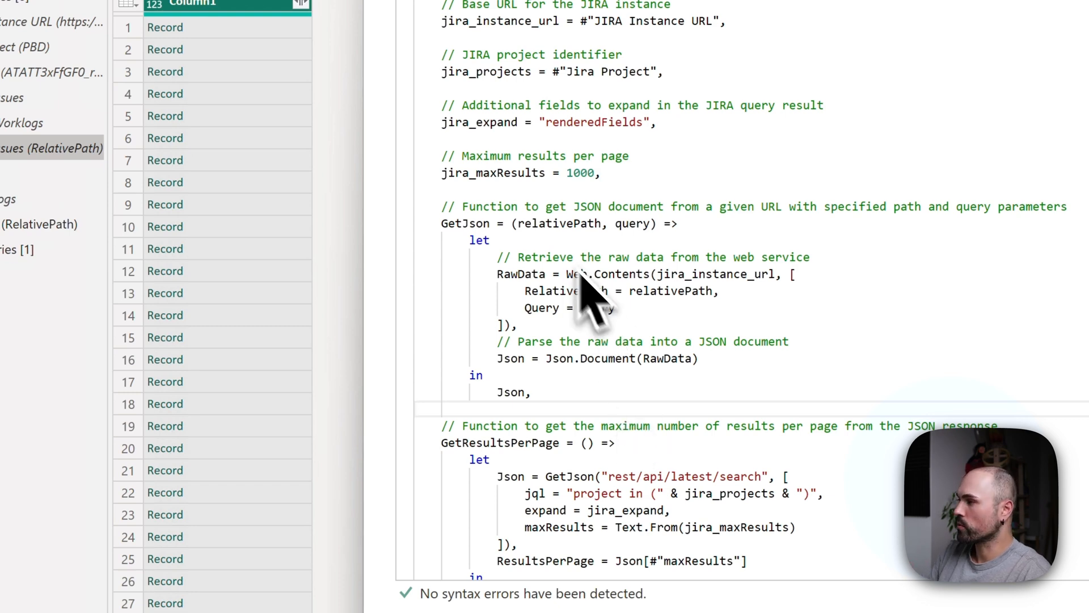
pyautogui.doubleClick(465, 223)
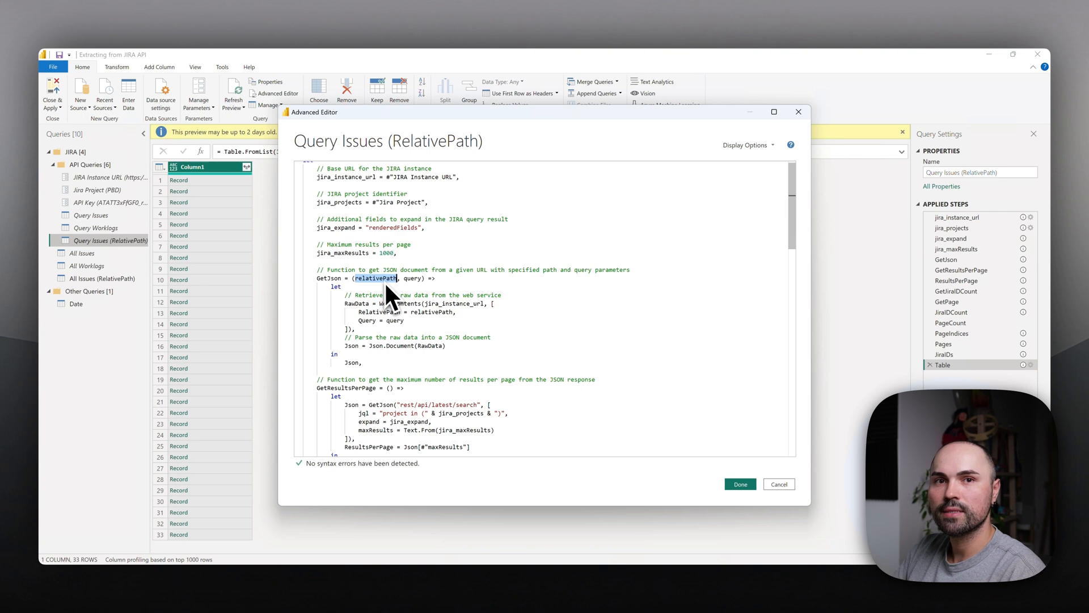
pyautogui.moveTo(518, 291)
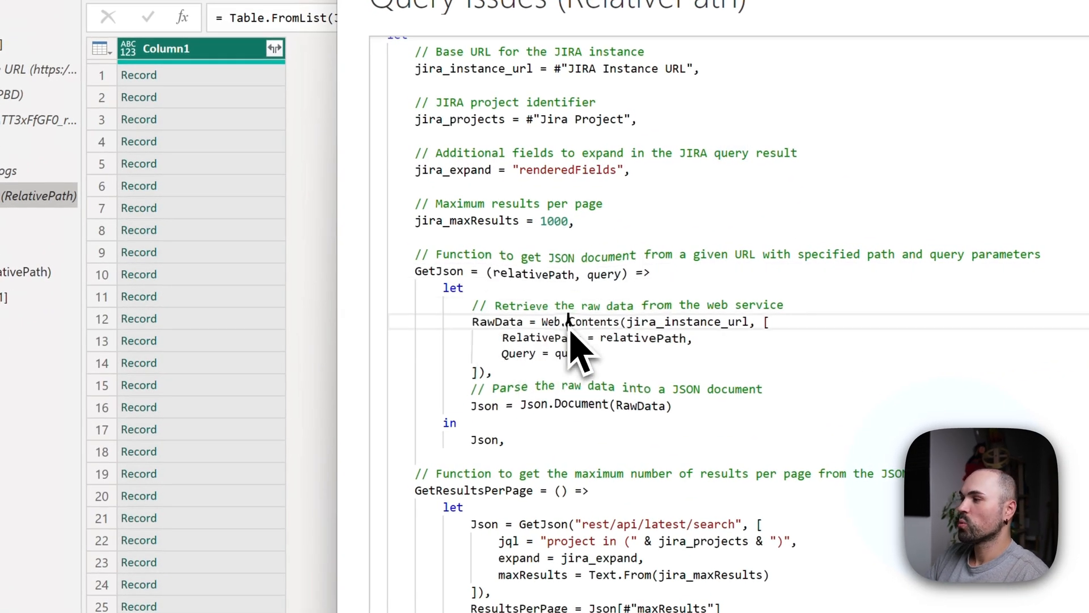
pyautogui.doubleClick(597, 323)
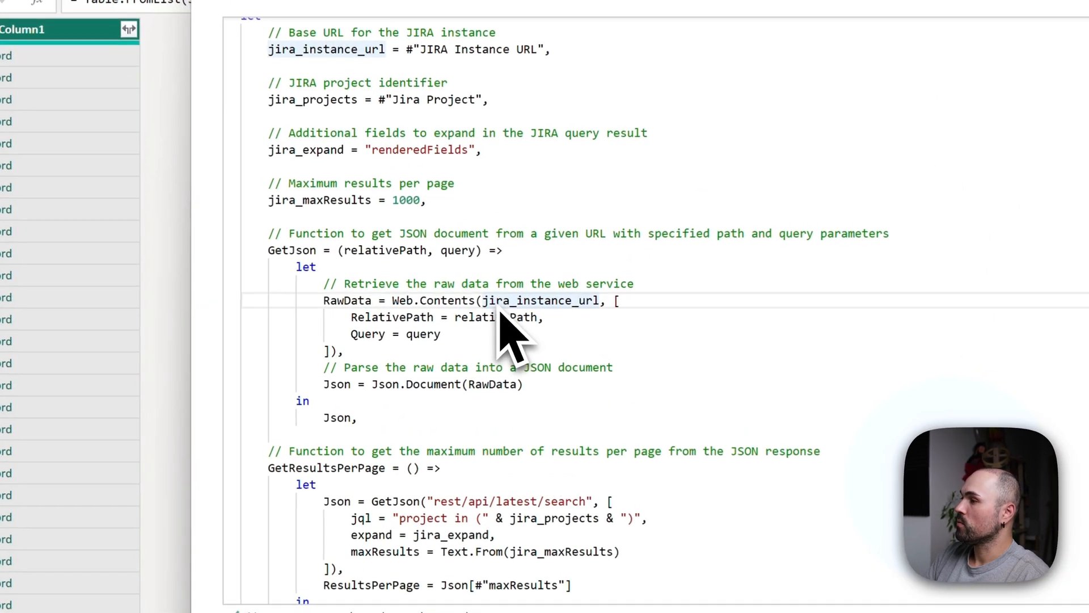
pyautogui.doubleClick(541, 301)
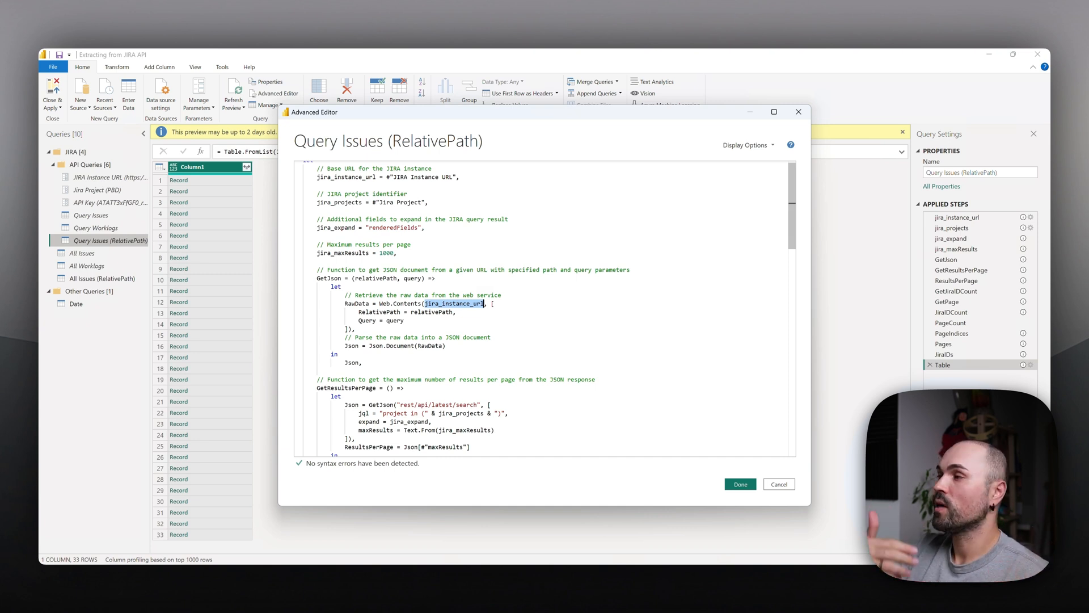
pyautogui.moveTo(699, 191)
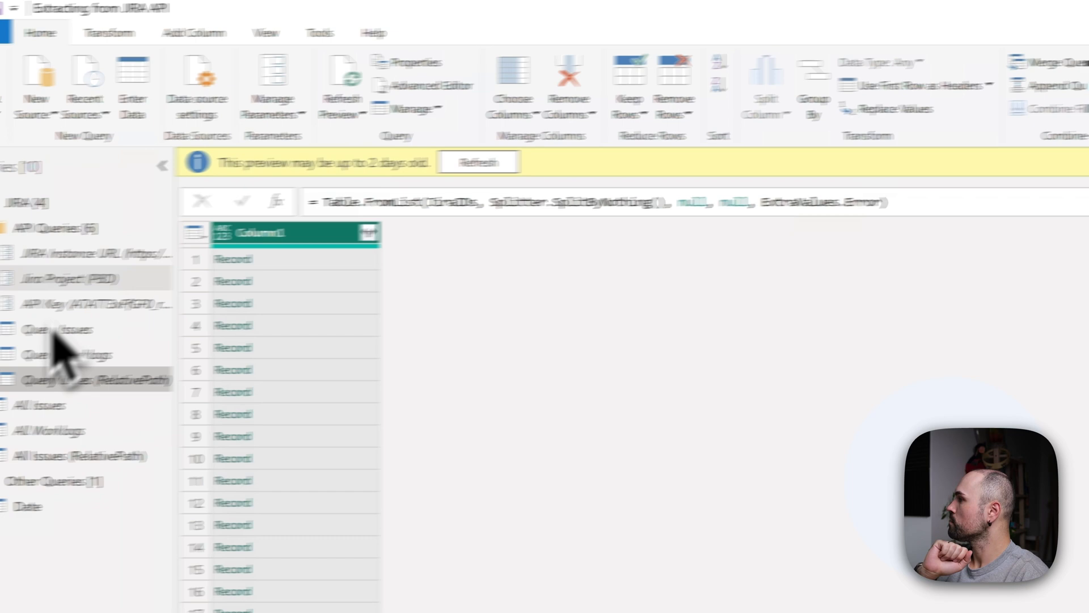
pyautogui.click(159, 247)
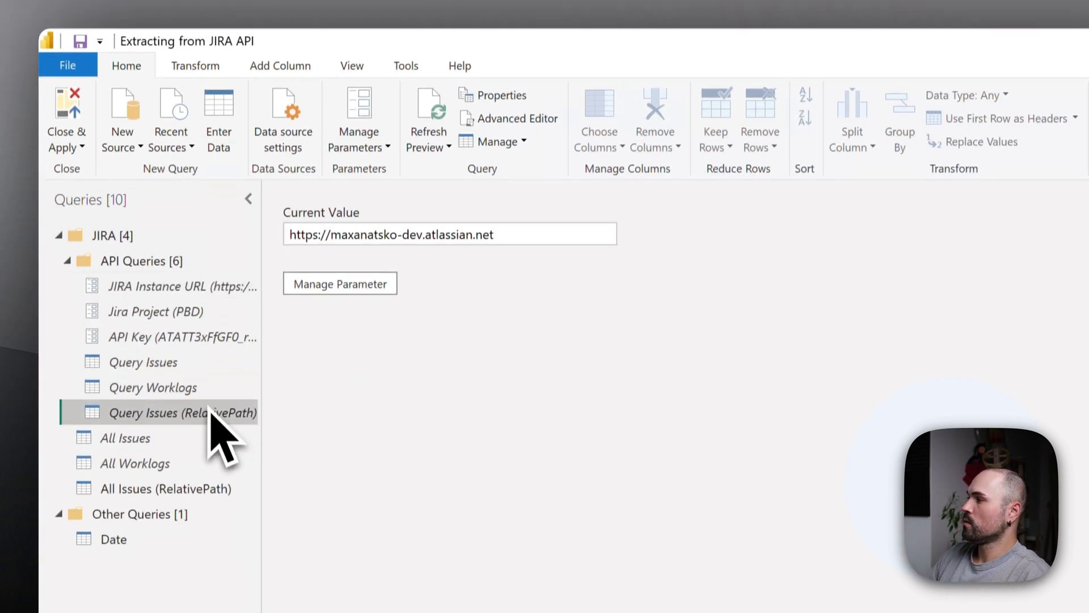
pyautogui.click(164, 413)
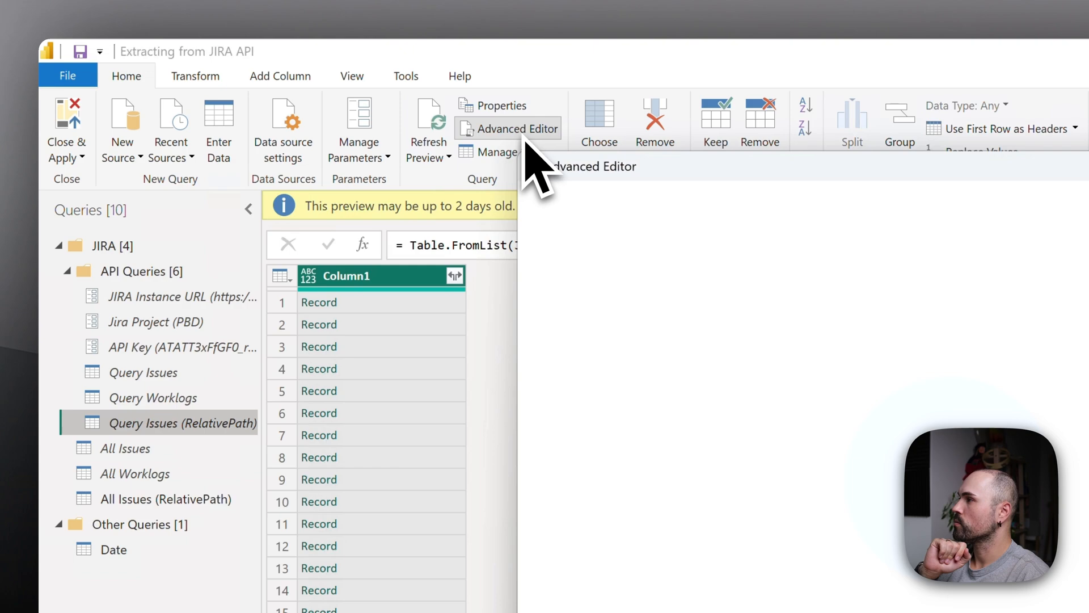
# Reopen the query's M code and highlight the RelativePath option in the Web.Contents record.
pyautogui.click(515, 129)
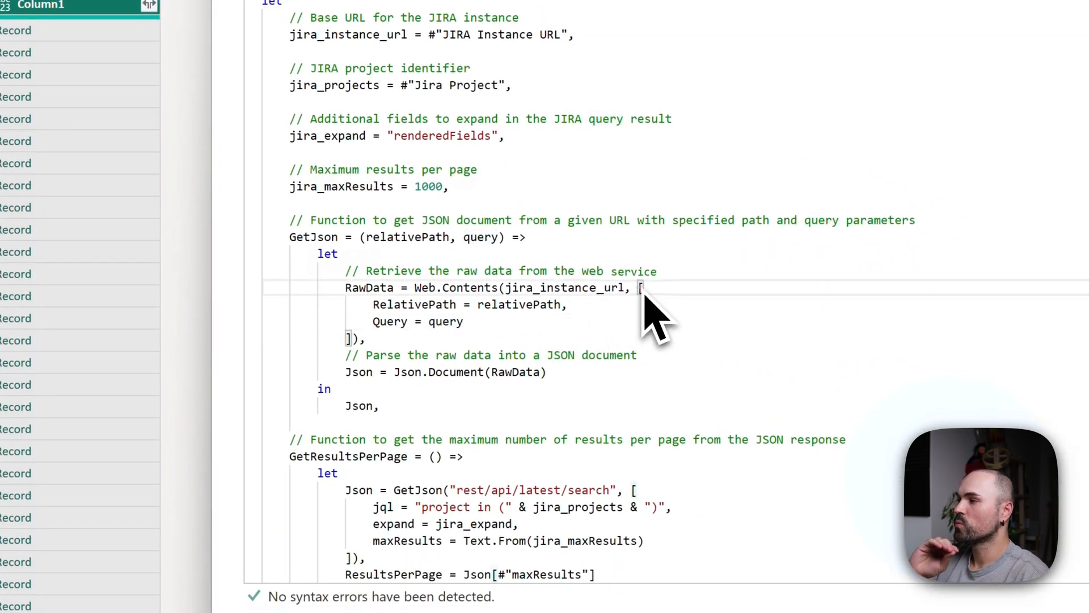
pyautogui.doubleClick(412, 304)
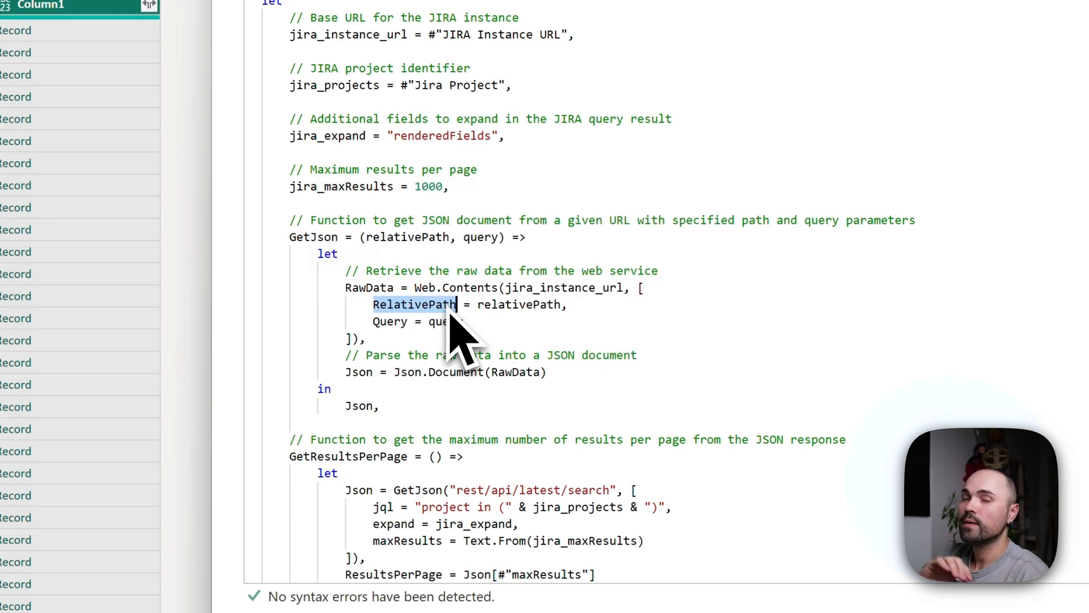
pyautogui.moveTo(449, 327)
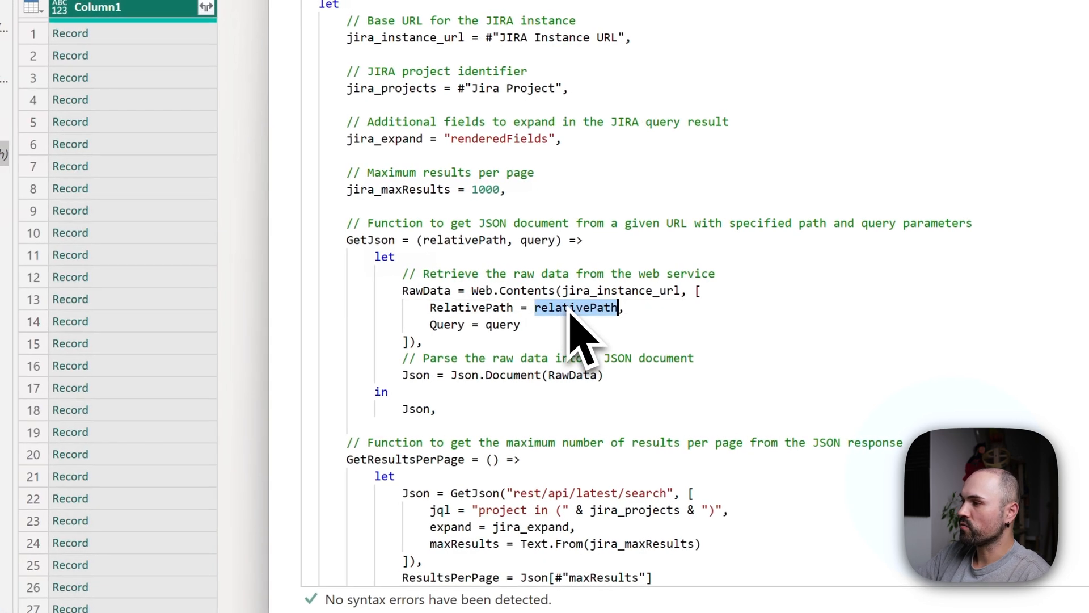
pyautogui.moveTo(582, 313)
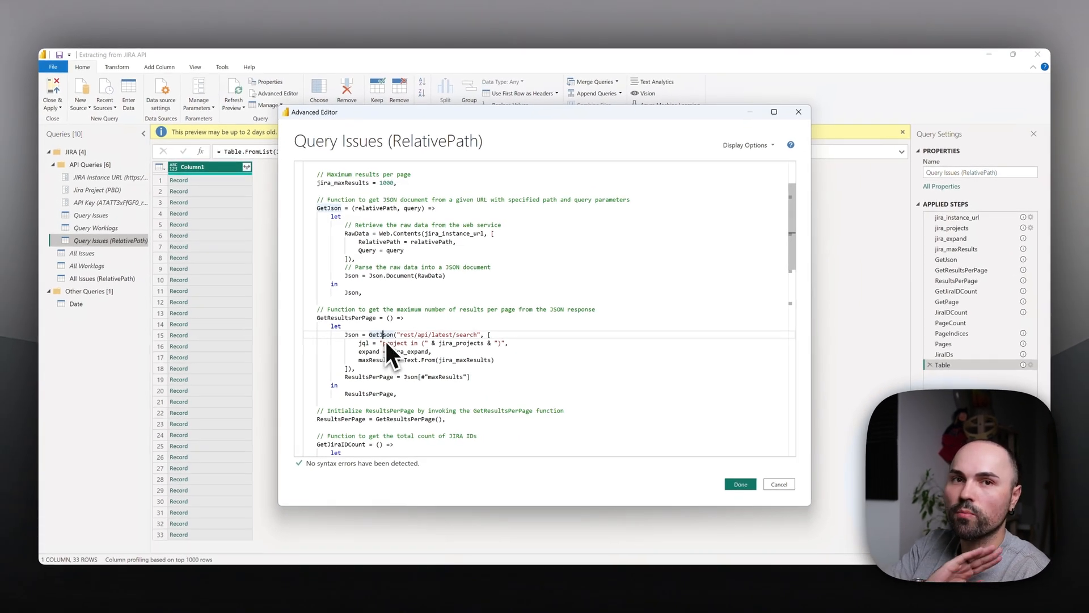
pyautogui.moveTo(397, 373)
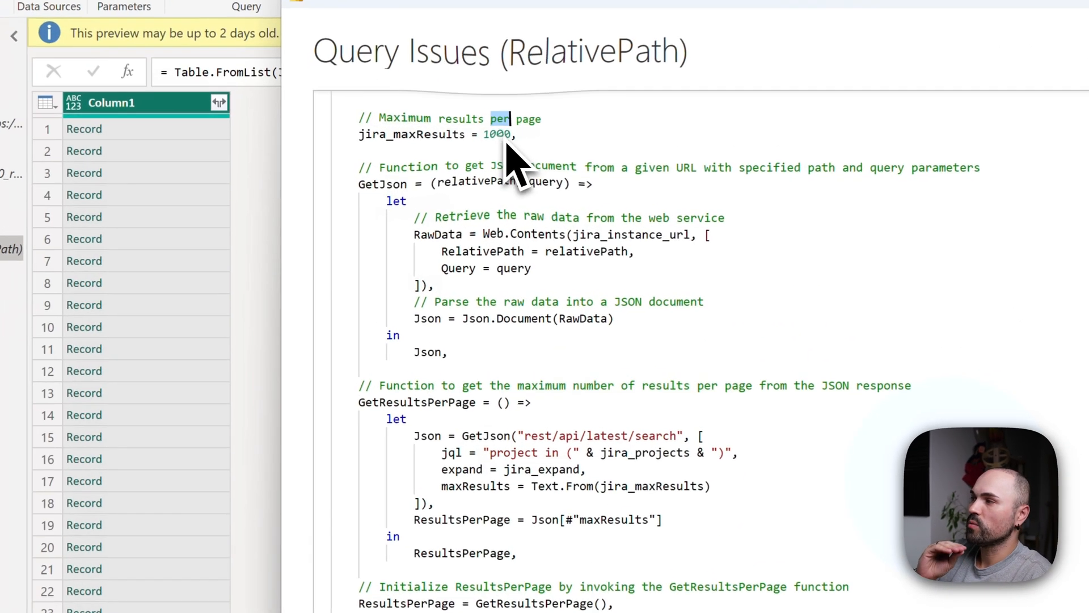
pyautogui.scroll(-3)
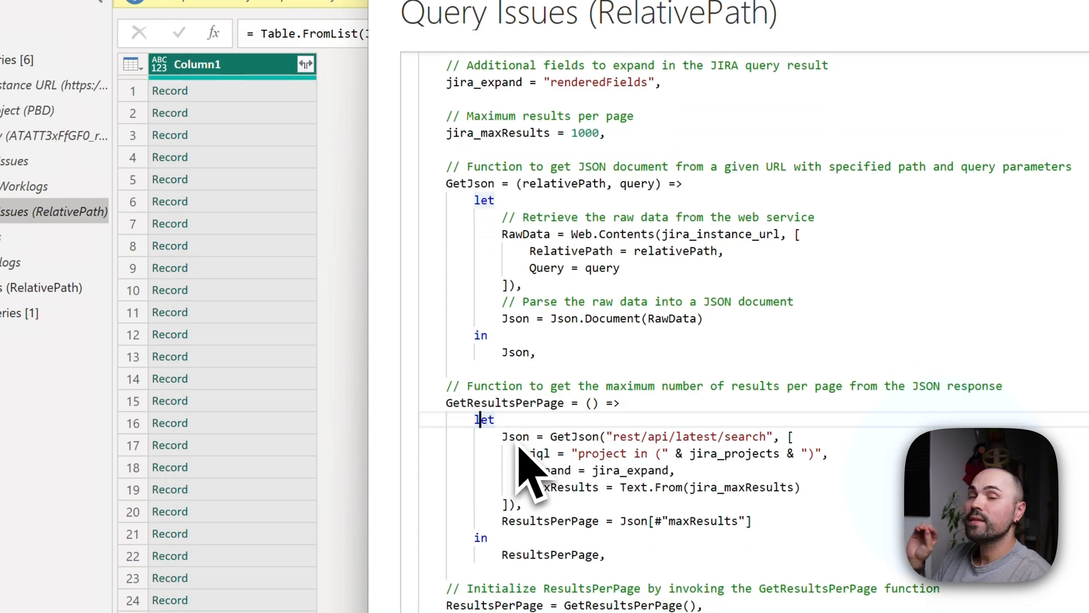
pyautogui.moveTo(556, 456)
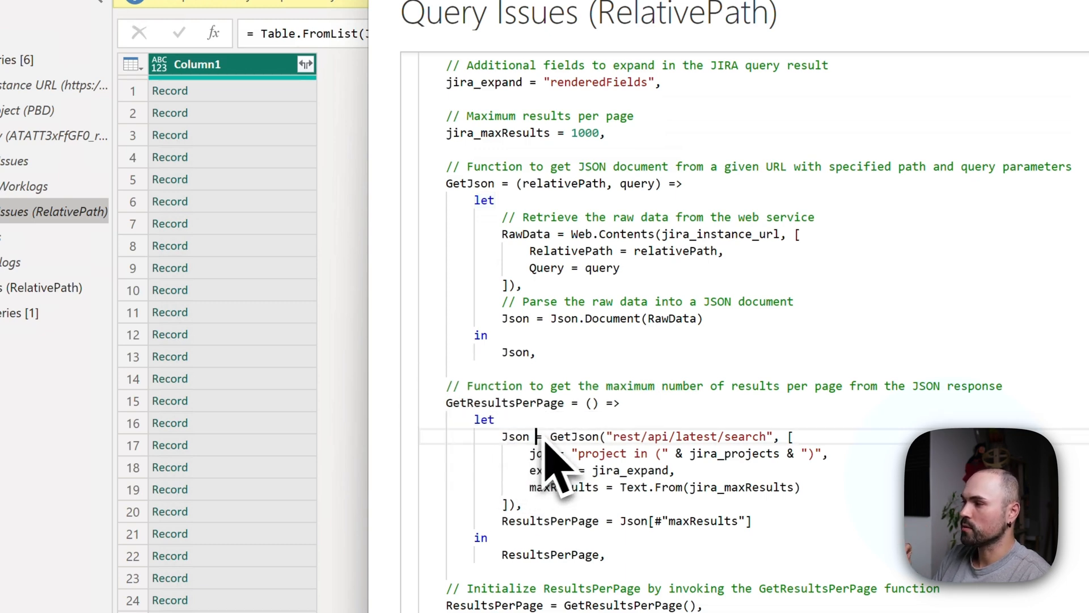
pyautogui.moveTo(579, 438)
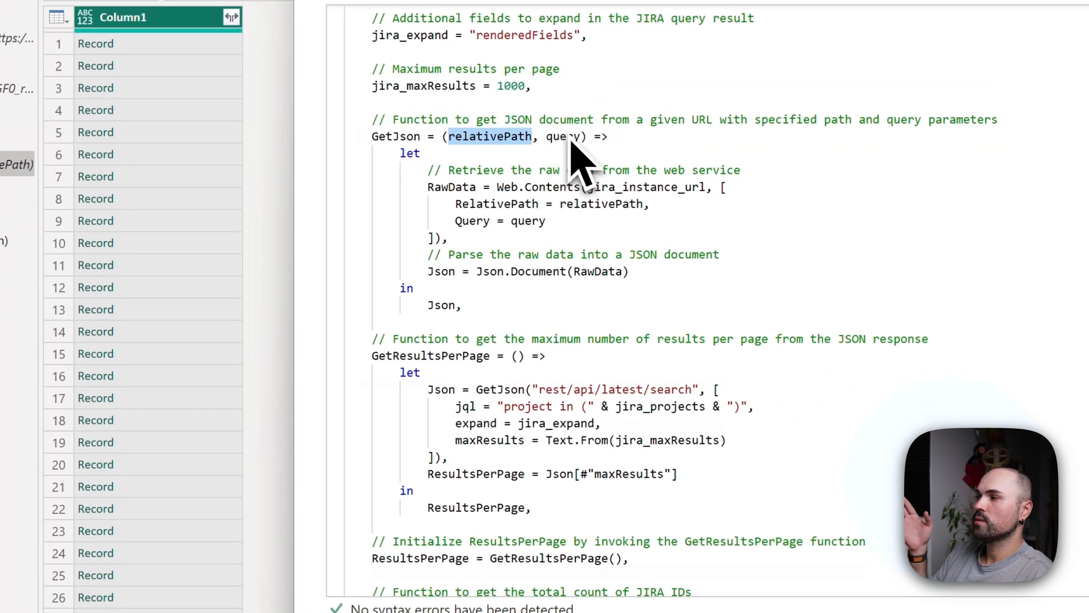
pyautogui.doubleClick(560, 136)
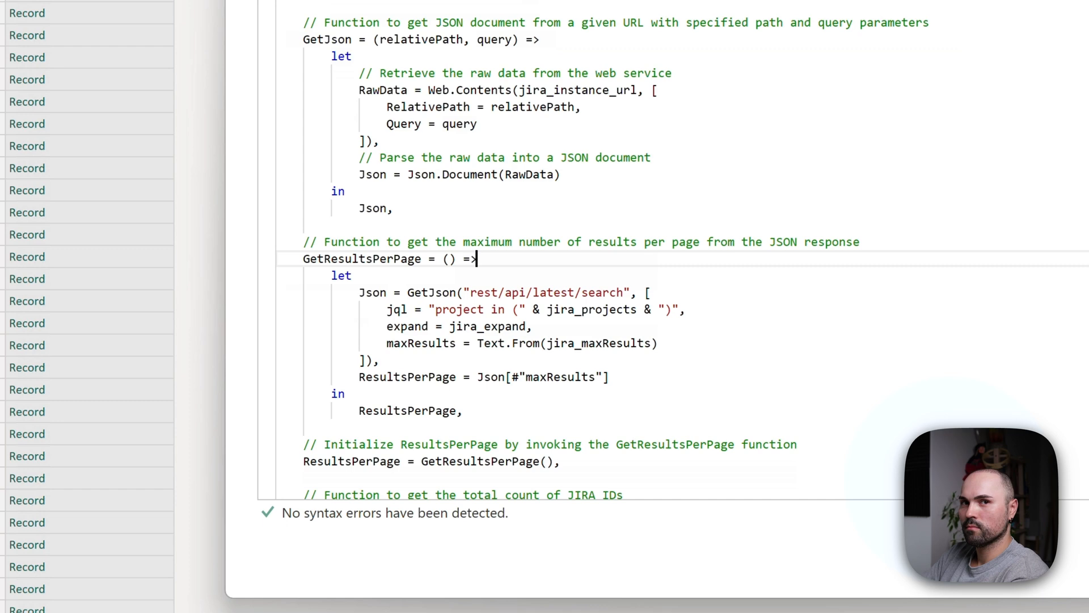
# Add a new line under GetResultsPerPage with the Jira domain maxanatsko-dev.attlasian.net.
pyautogui.press('Enter')
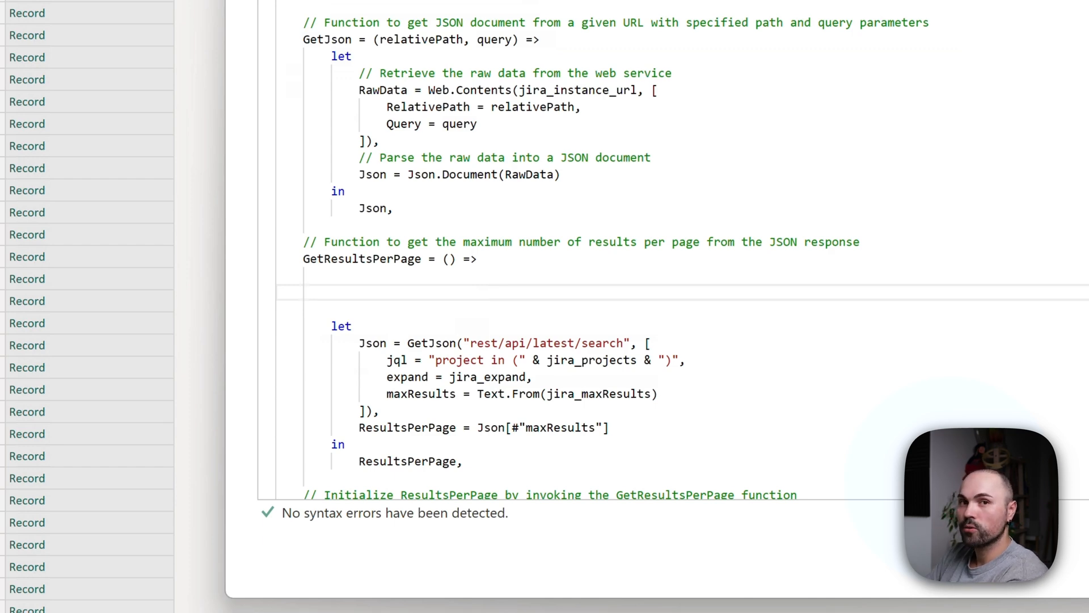
pyautogui.write('maxanatsk')
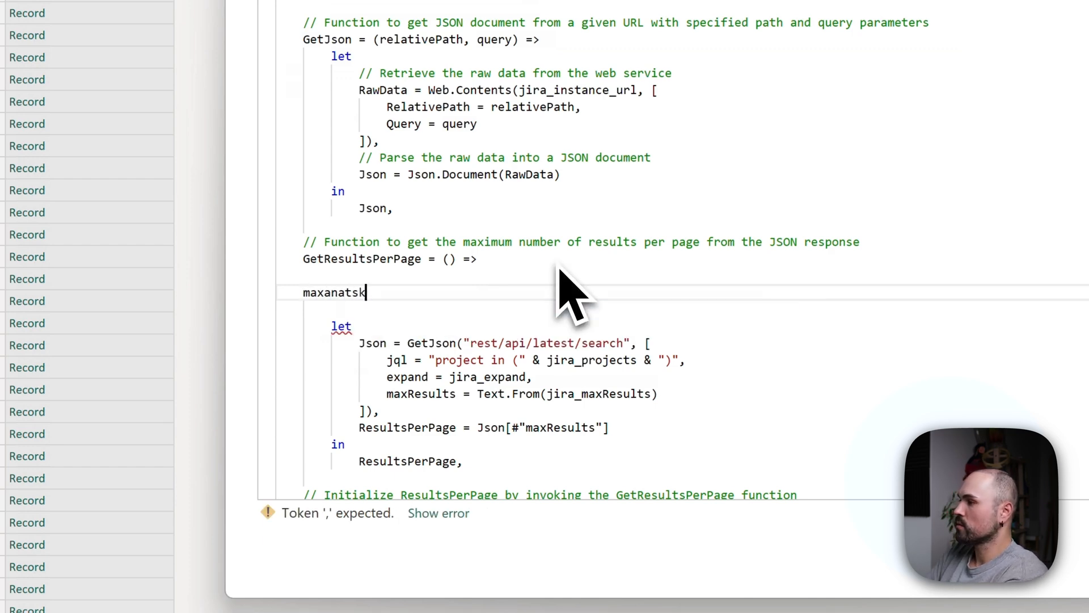
pyautogui.write('o-d')
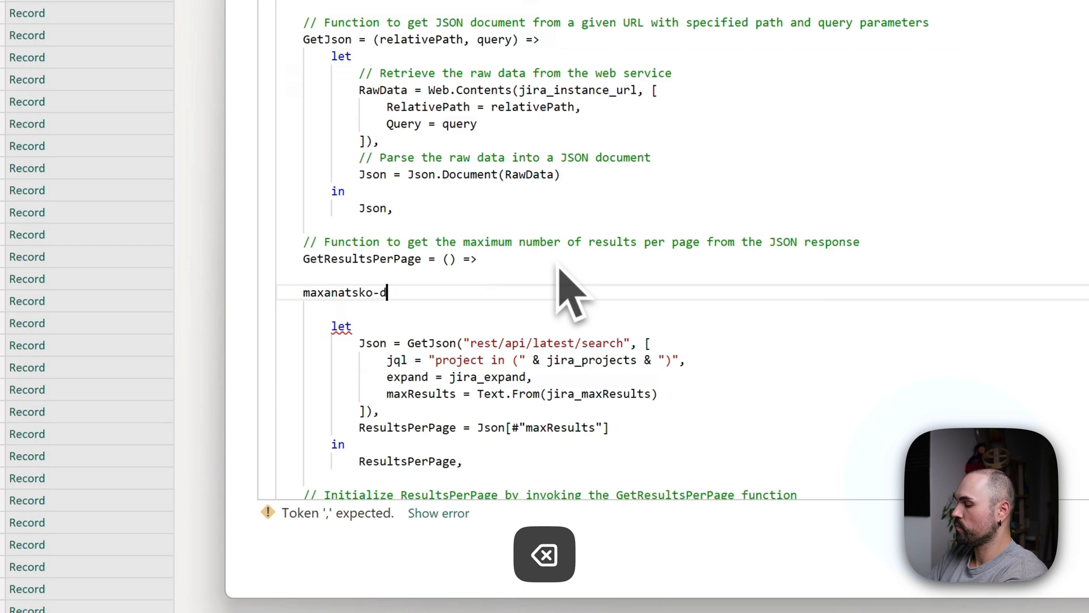
pyautogui.write('ev.attlas')
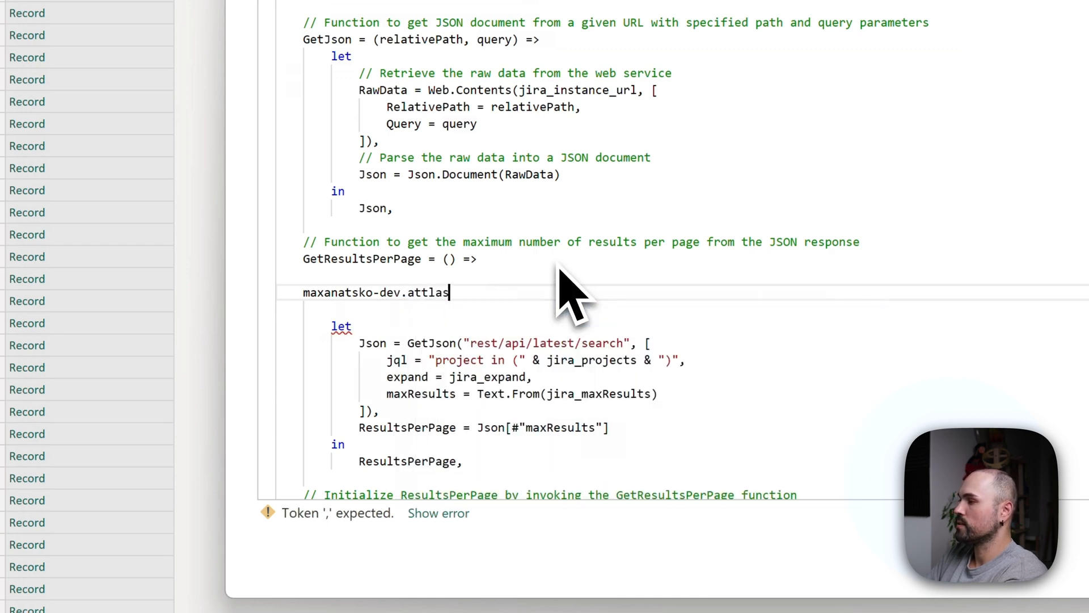
pyautogui.write('ian')
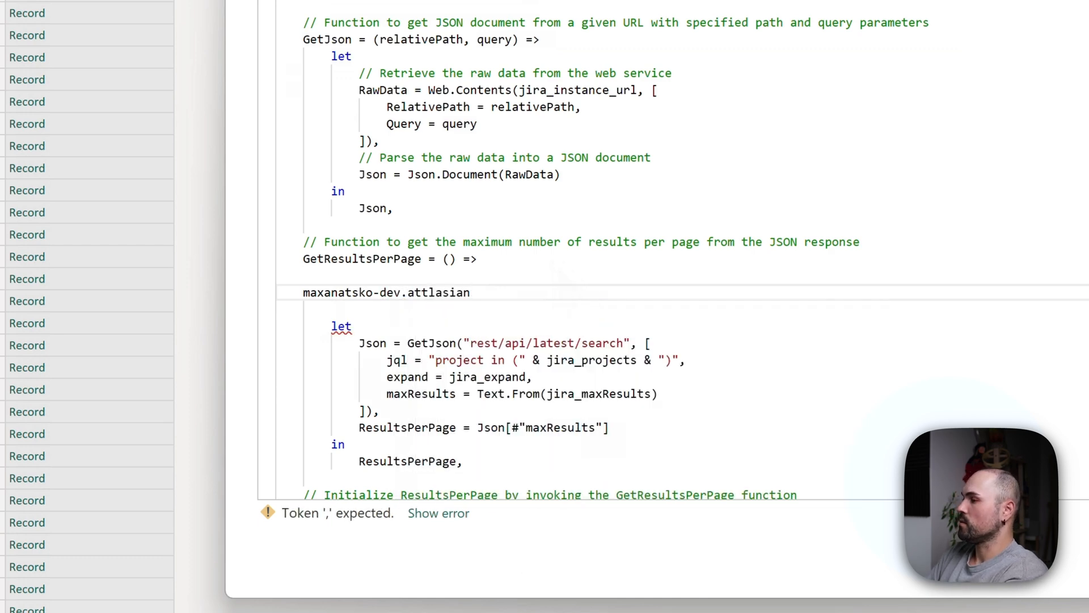
pyautogui.write('.net')
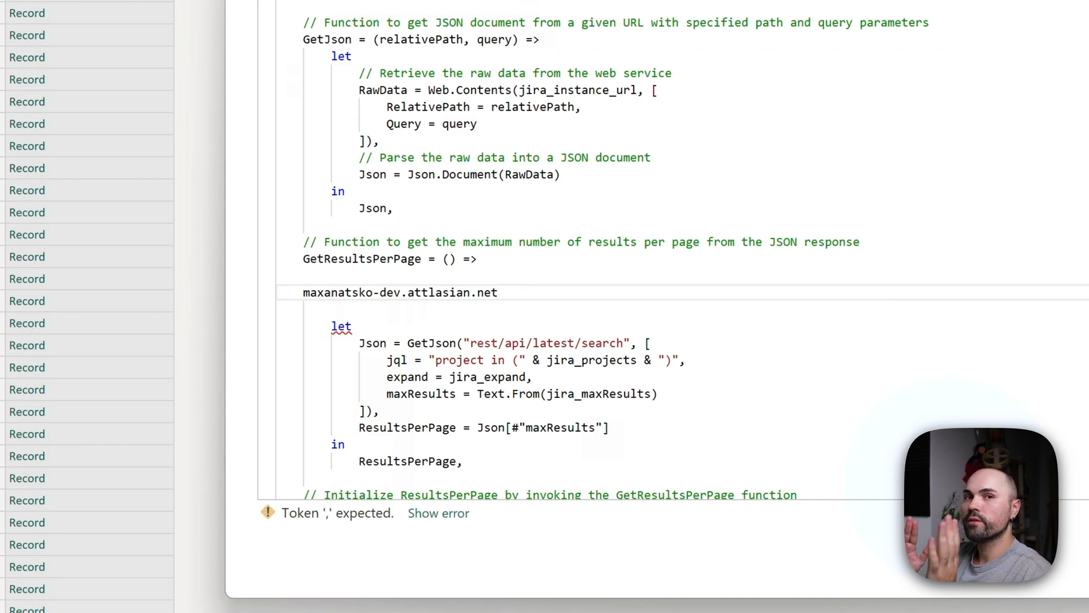
pyautogui.moveTo(565, 305)
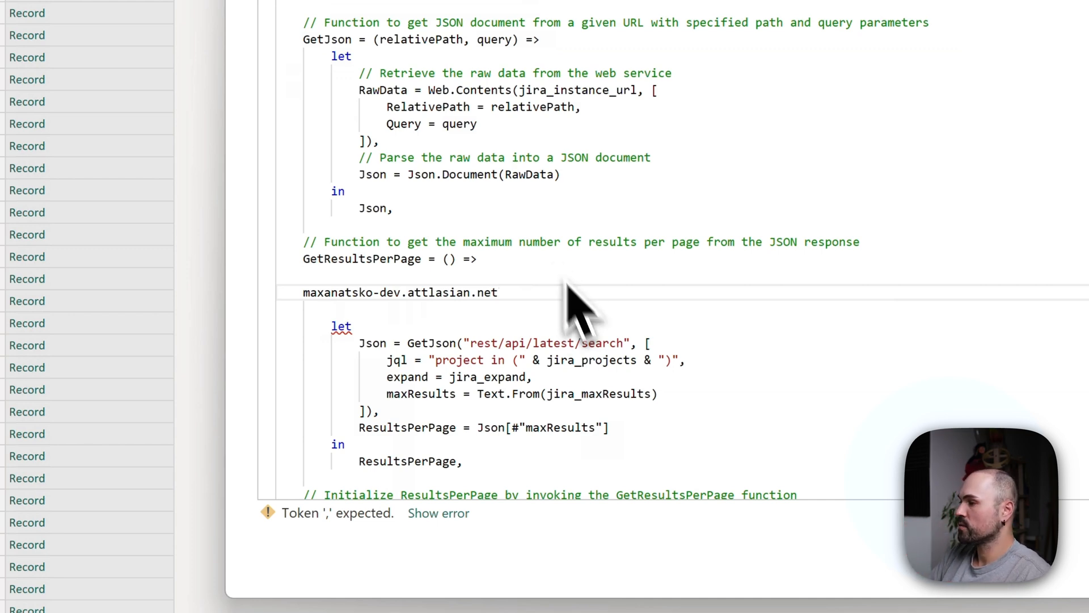
# Append the copied rest/api/latest/search path to the example address line.
pyautogui.doubleClick(549, 343)
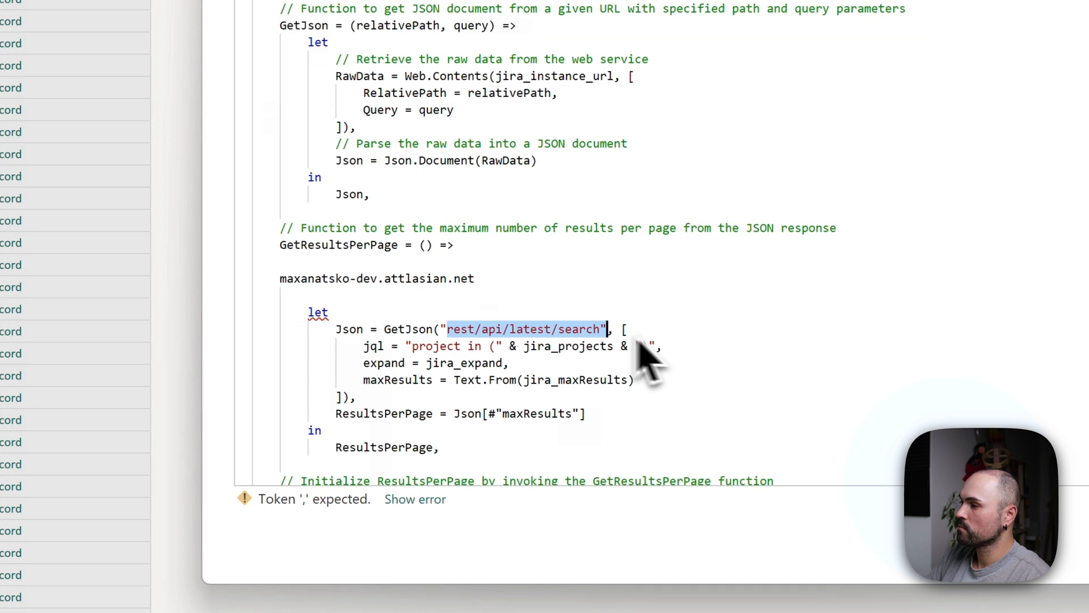
pyautogui.press('Ctrl+c')
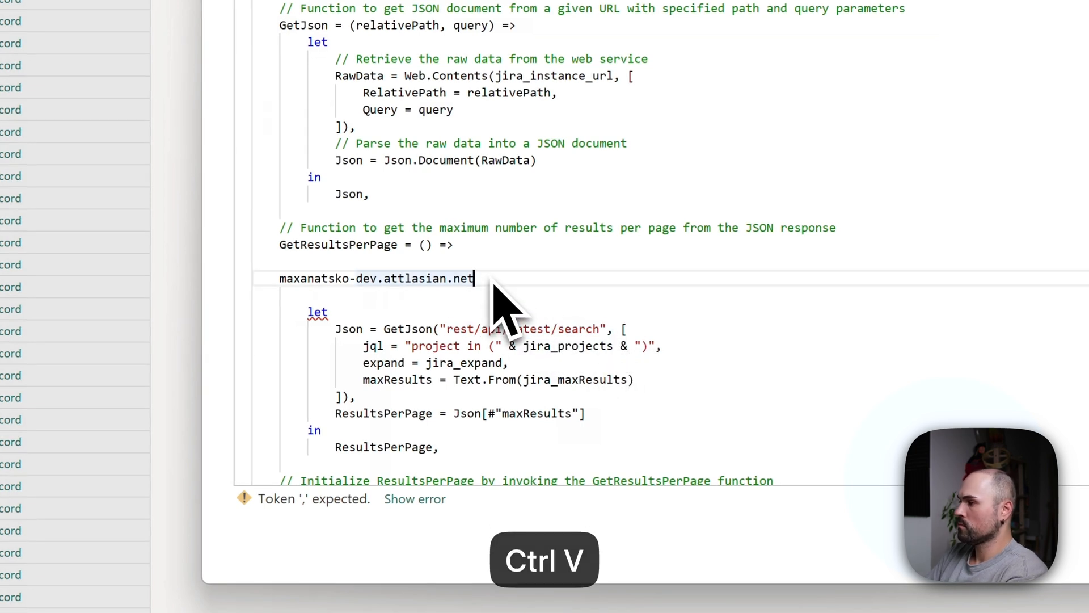
pyautogui.write('rest/api/latest/search')
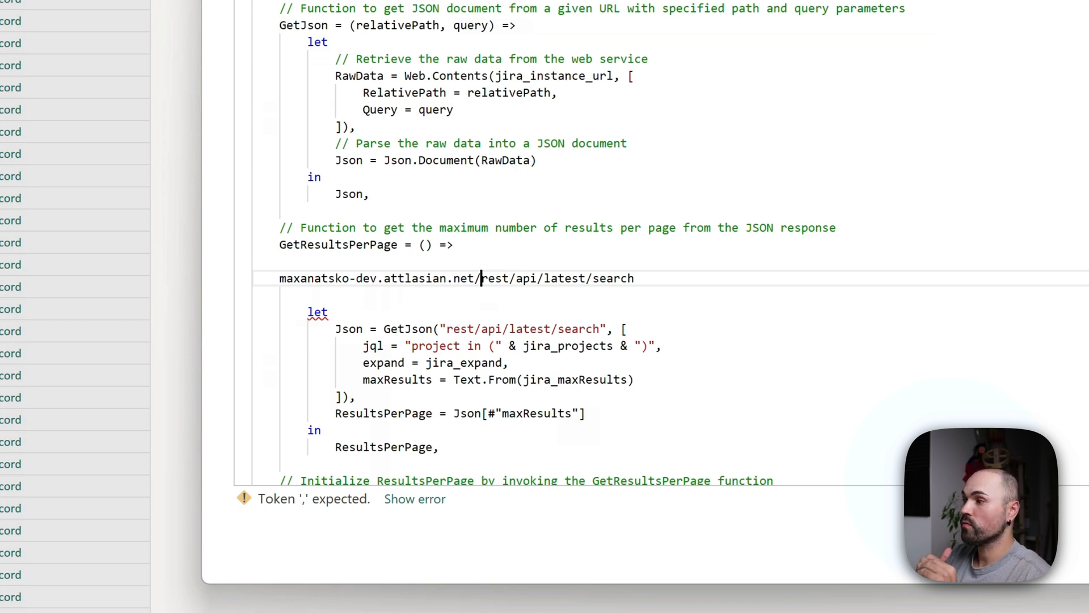
pyautogui.moveTo(592, 380)
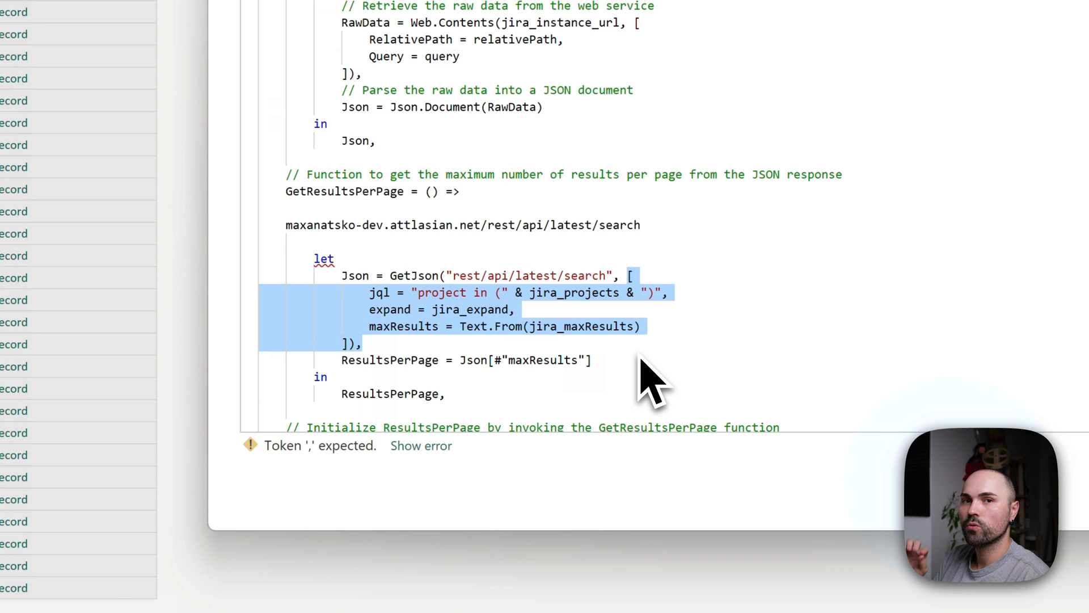
pyautogui.moveTo(456, 322)
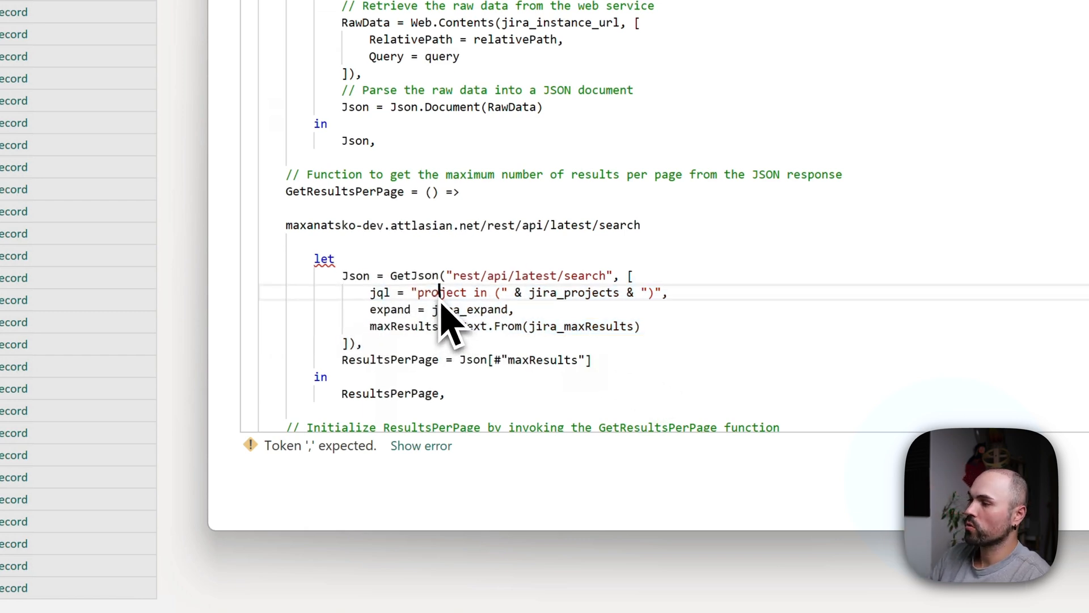
pyautogui.doubleClick(440, 293)
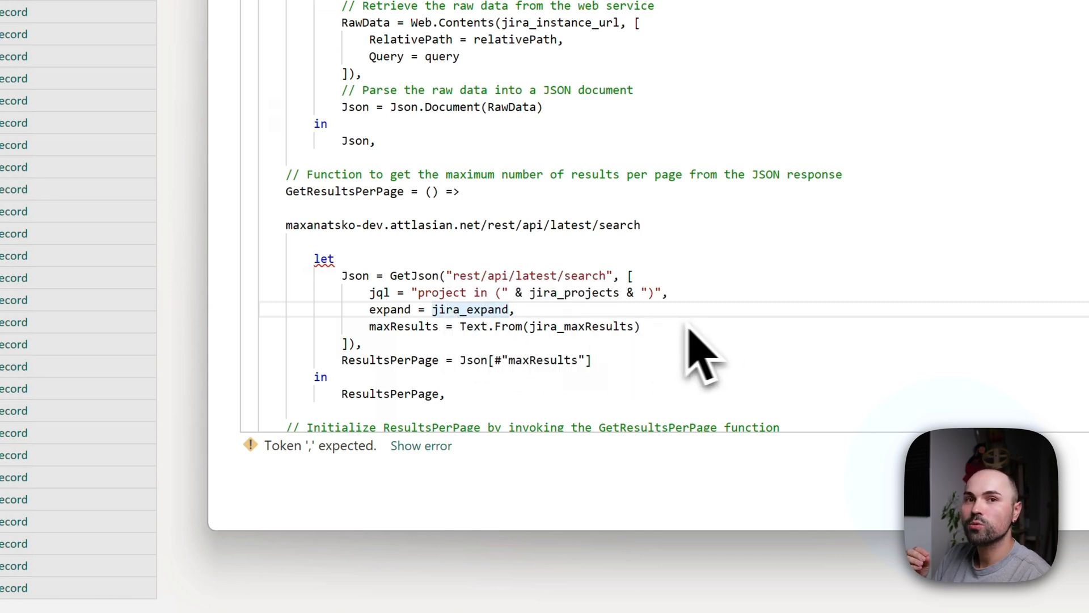
pyautogui.moveTo(667, 353)
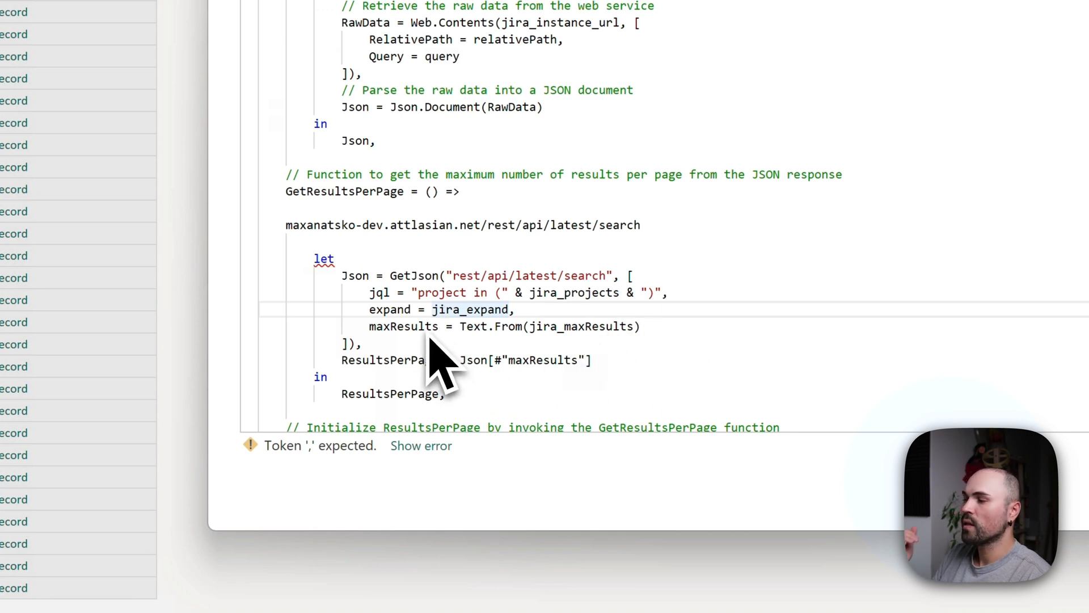
pyautogui.doubleClick(404, 326)
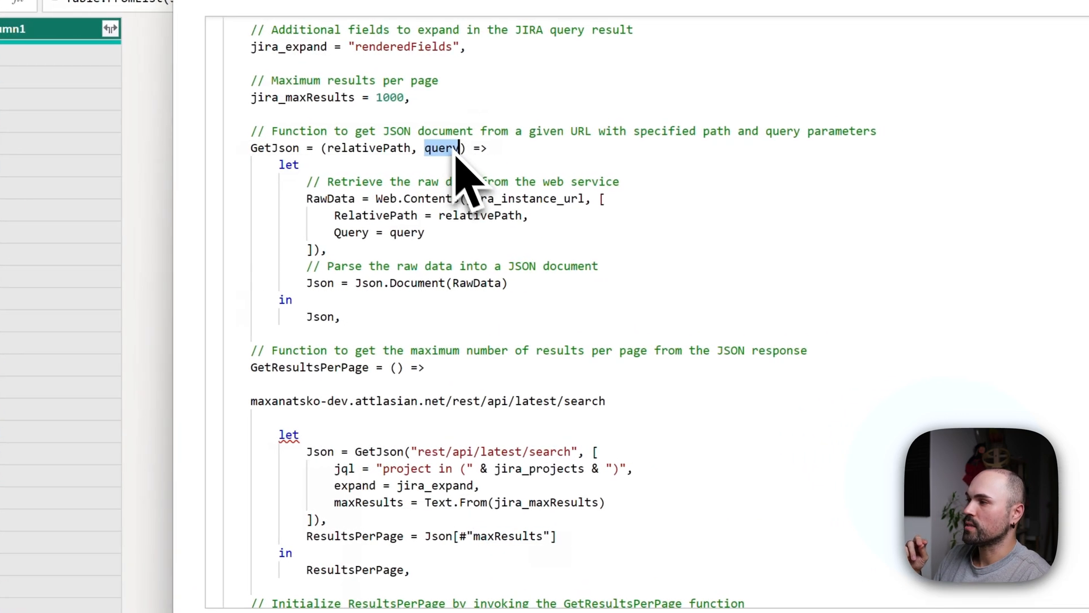
pyautogui.moveTo(613, 454)
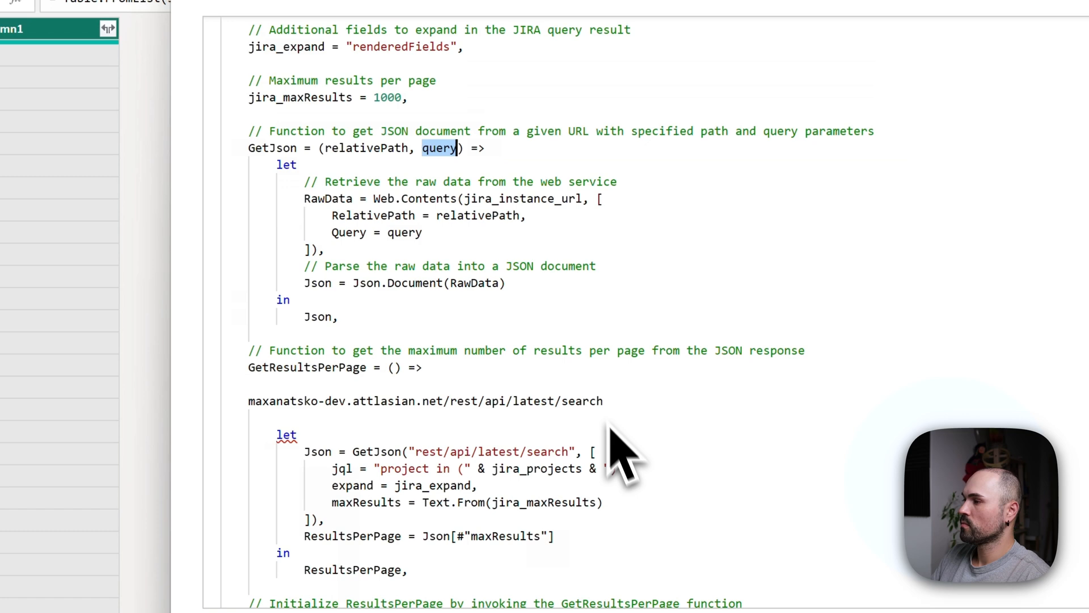
# Continue the example address with ?jql=project.
pyautogui.write('?')
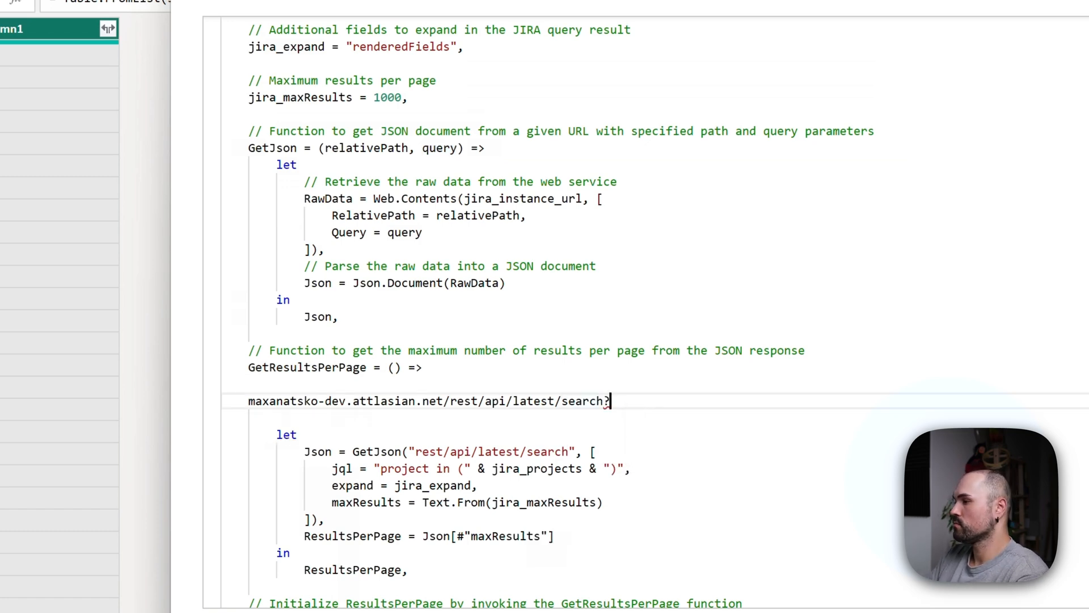
pyautogui.write('jql')
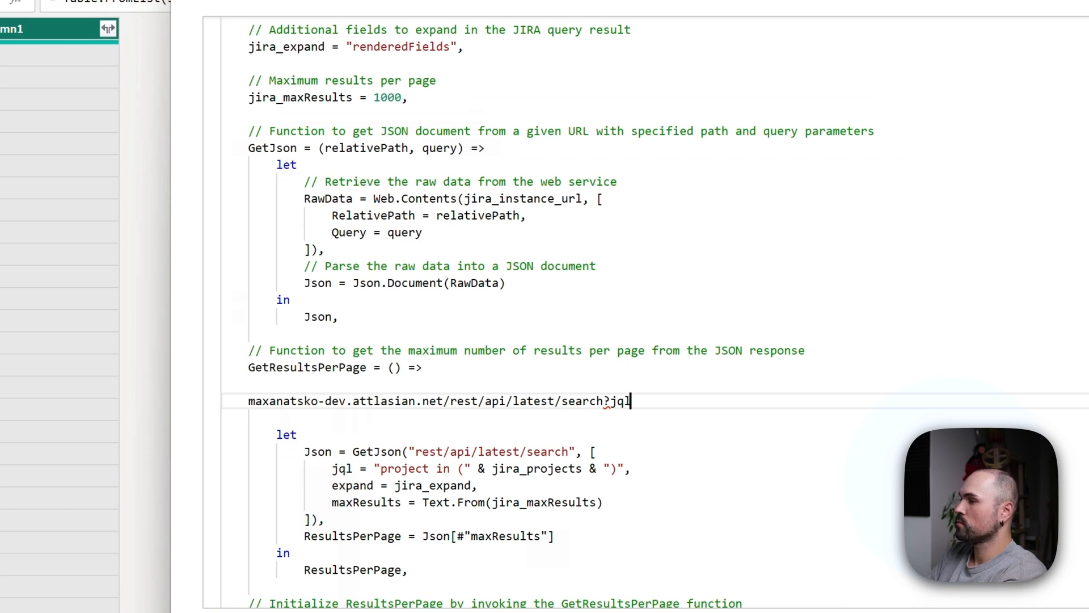
pyautogui.write('=pri')
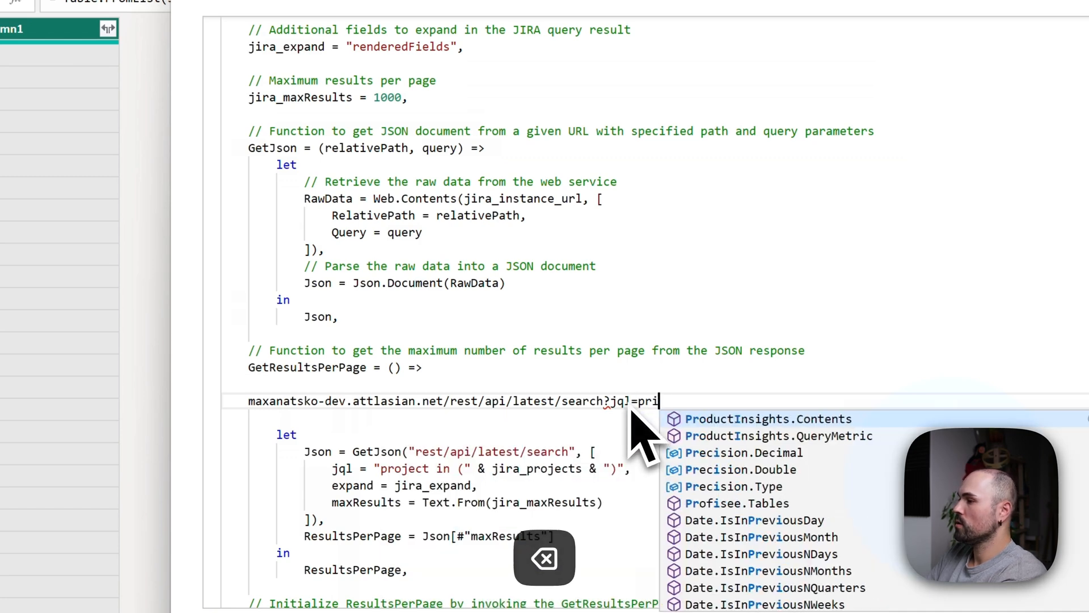
pyautogui.press('Backspace')
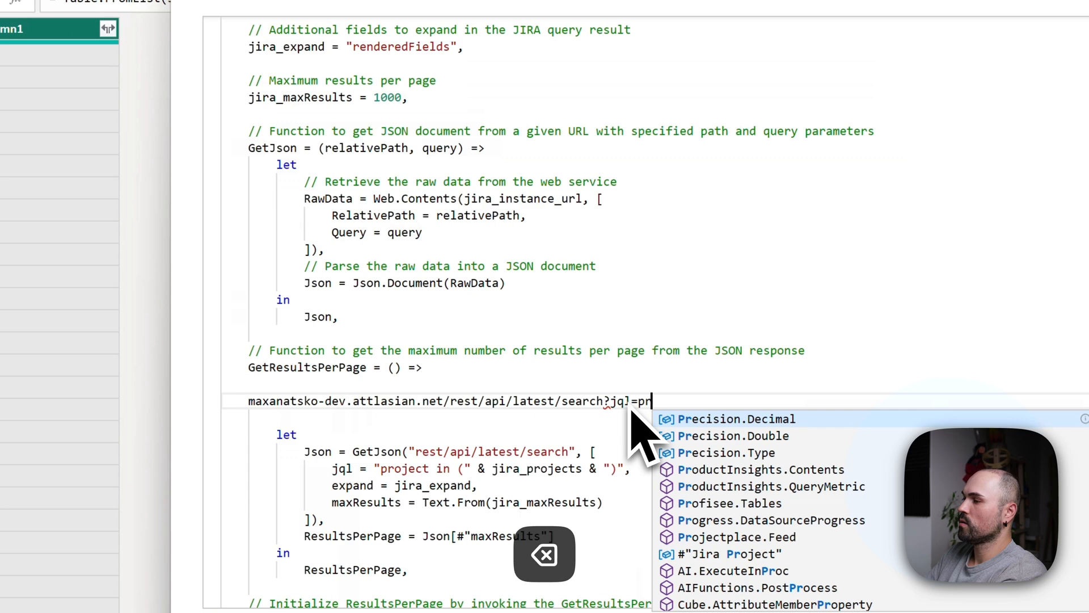
pyautogui.write('oject in...')
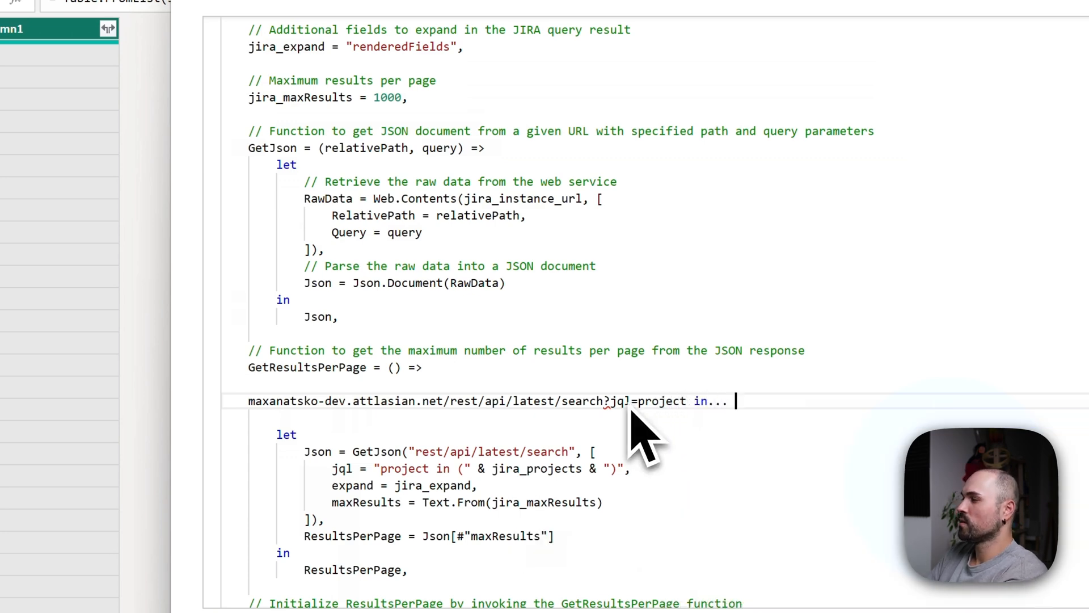
# Extend the example address with &expand and &maxResults parameters.
pyautogui.write('&')
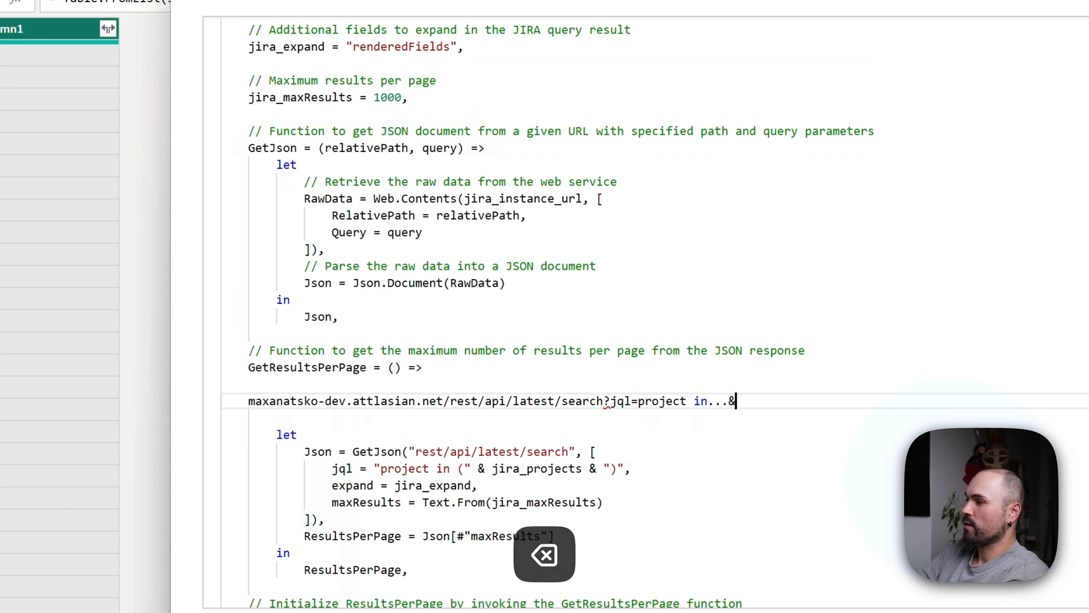
pyautogui.write('expand#')
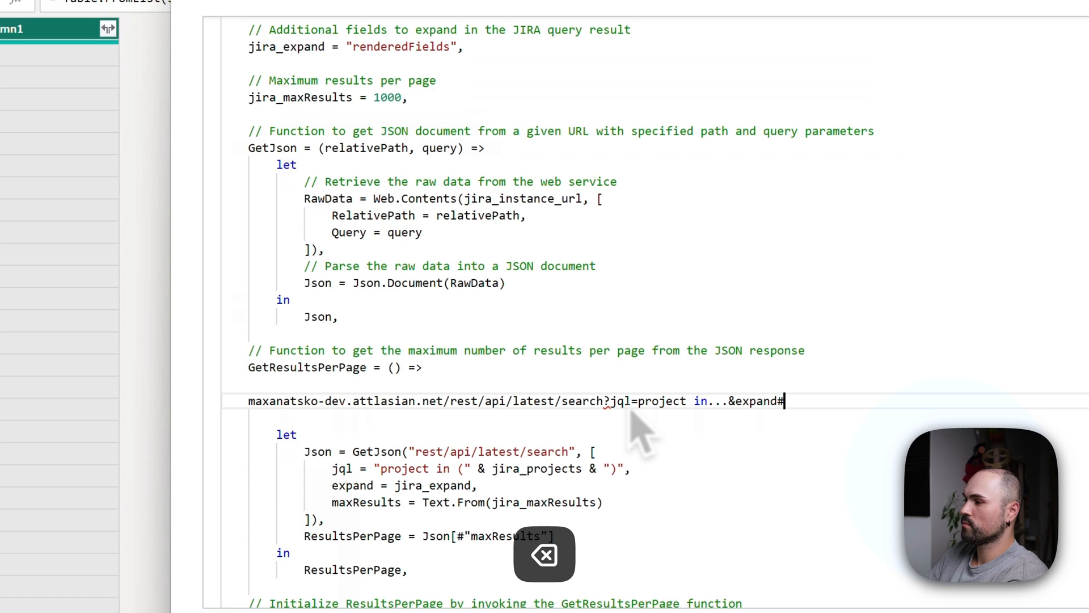
pyautogui.press('Backspace')
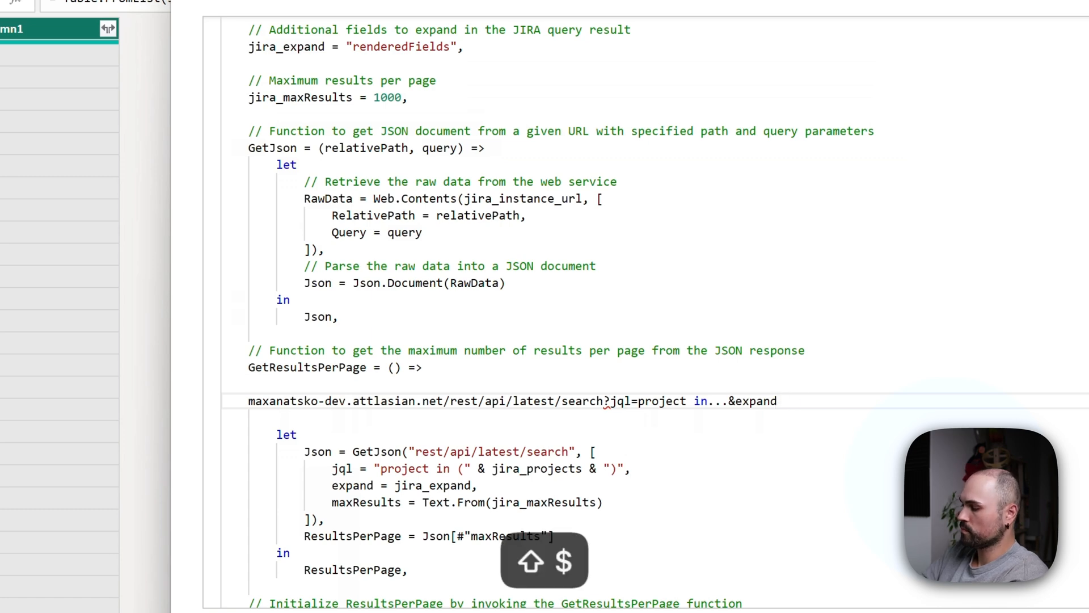
pyautogui.press('Backspace')
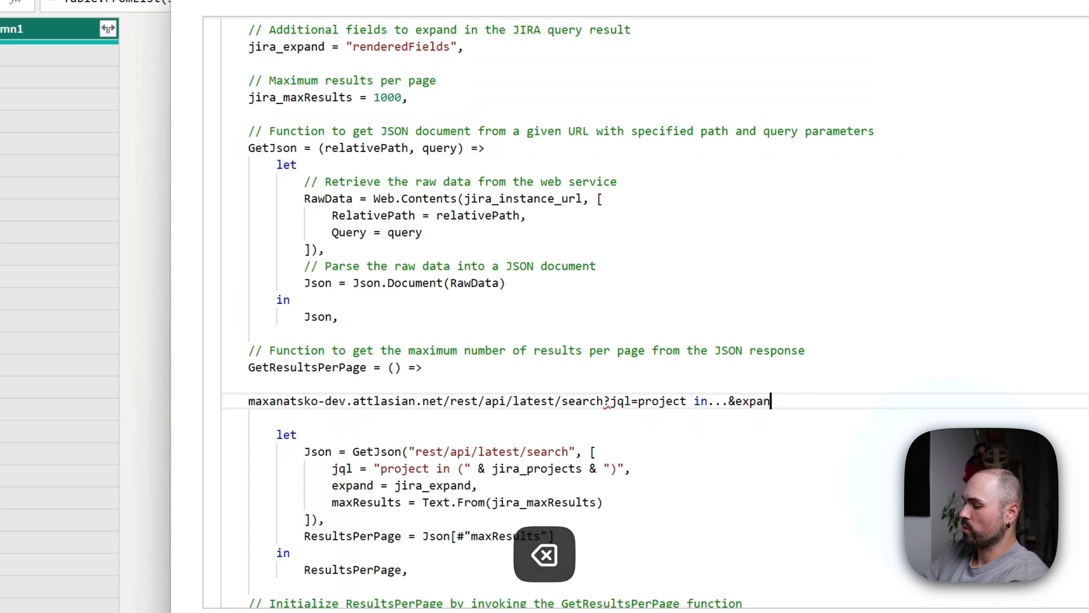
pyautogui.write('&')
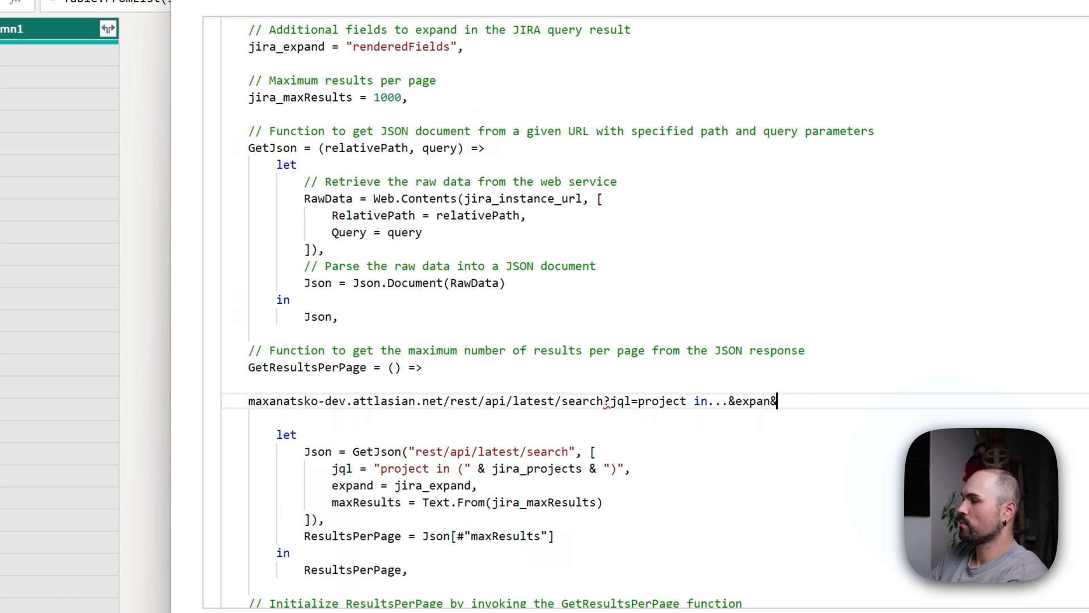
pyautogui.write('maxResults')
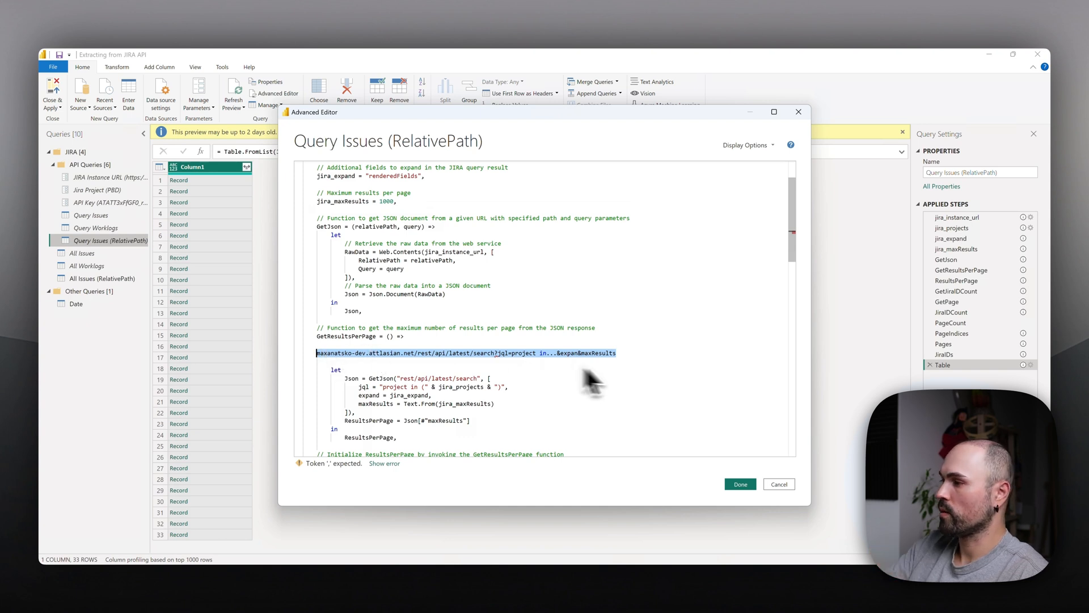
pyautogui.moveTo(622, 381)
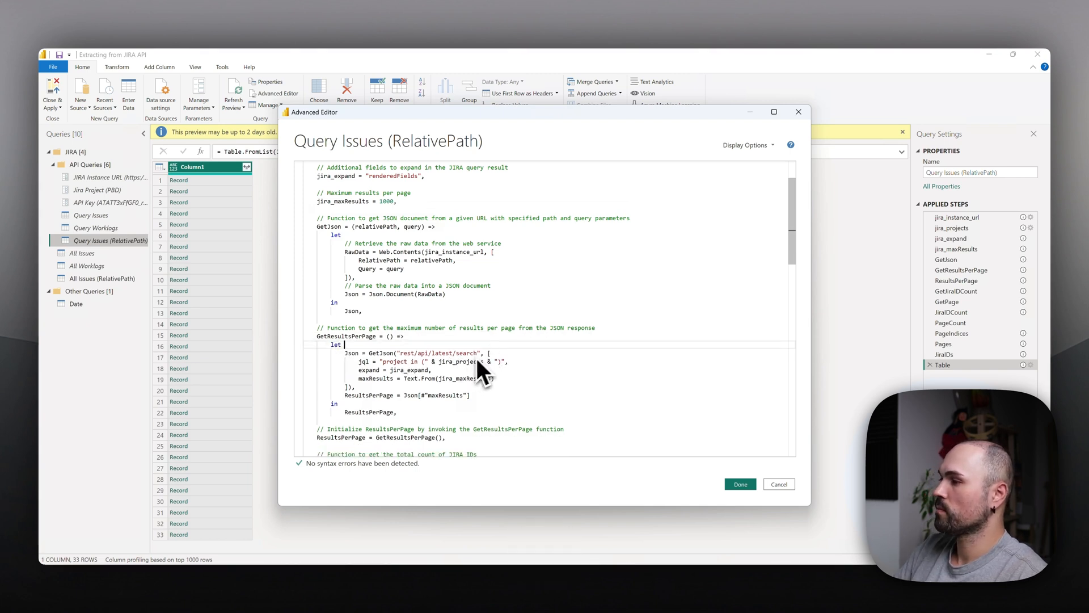
# Scroll through the validated code and point out the GetJiraIDCount function.
pyautogui.scroll(-3)
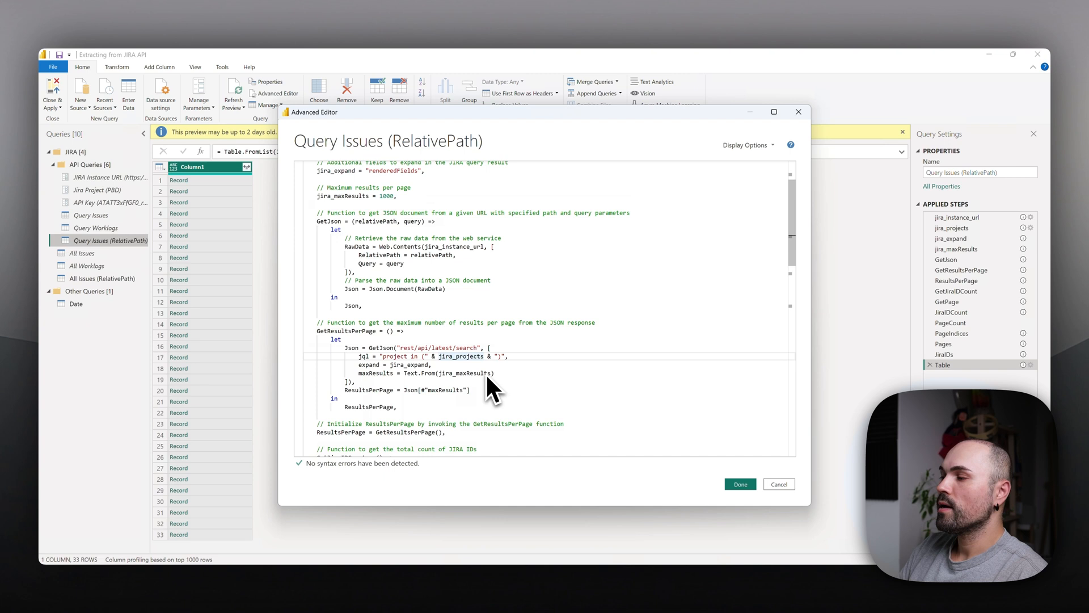
pyautogui.scroll(-3)
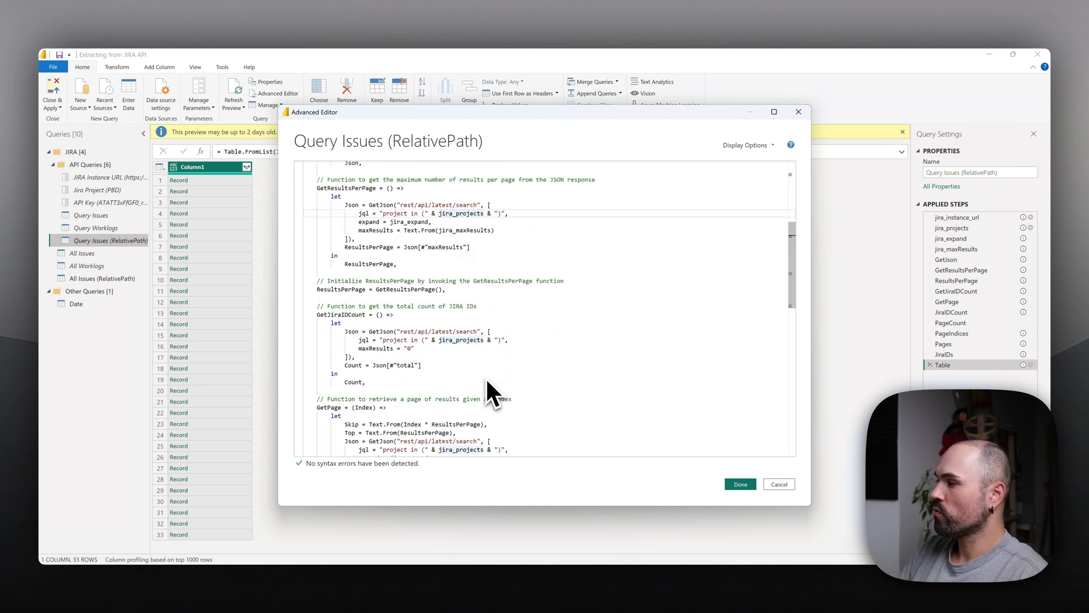
pyautogui.moveTo(408, 353)
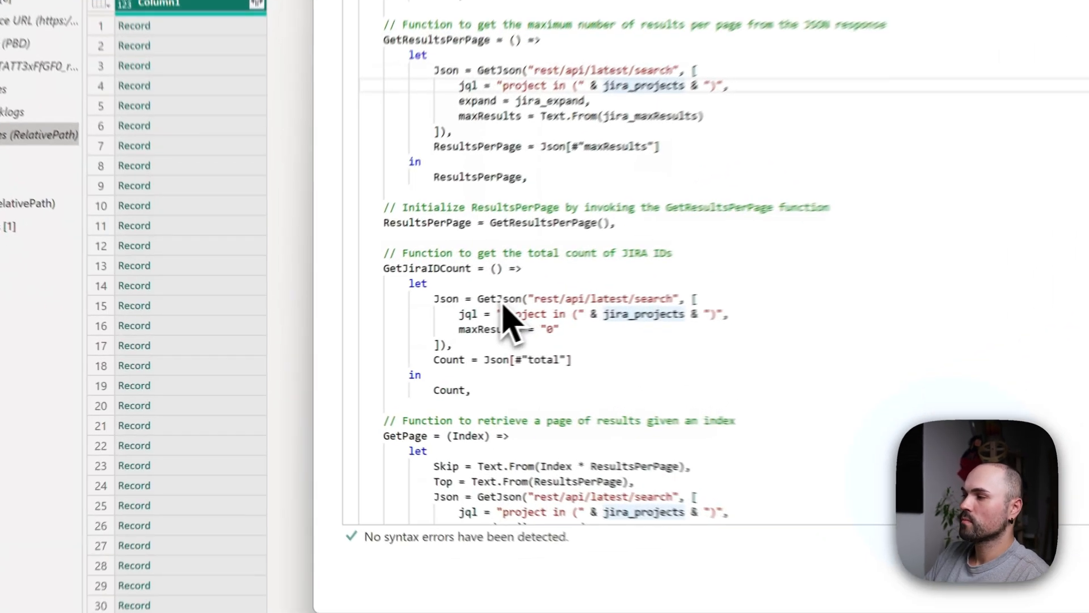
pyautogui.moveTo(528, 291)
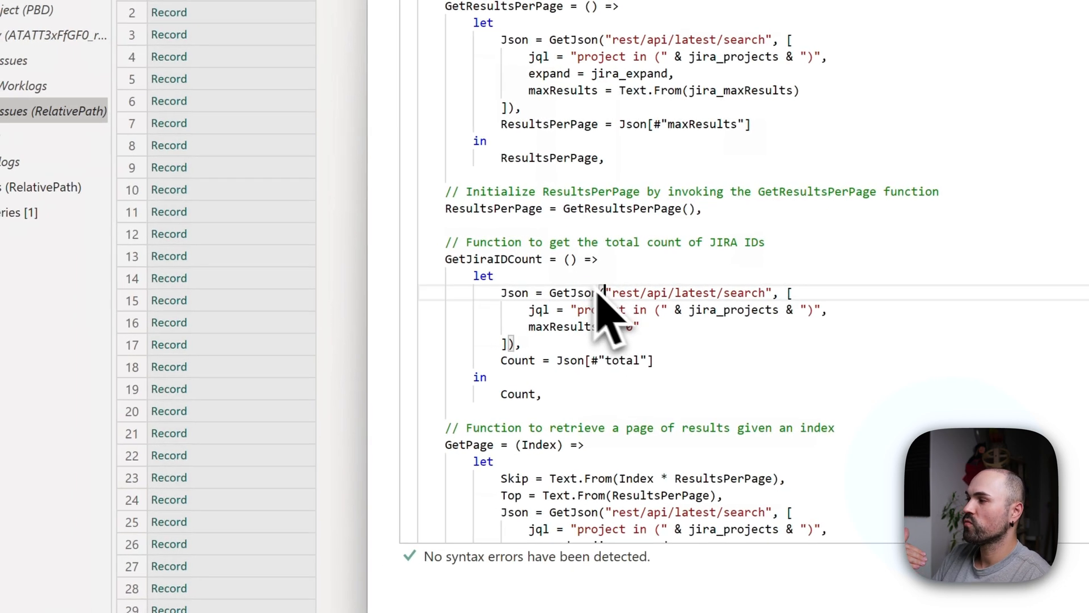
pyautogui.doubleClick(492, 258)
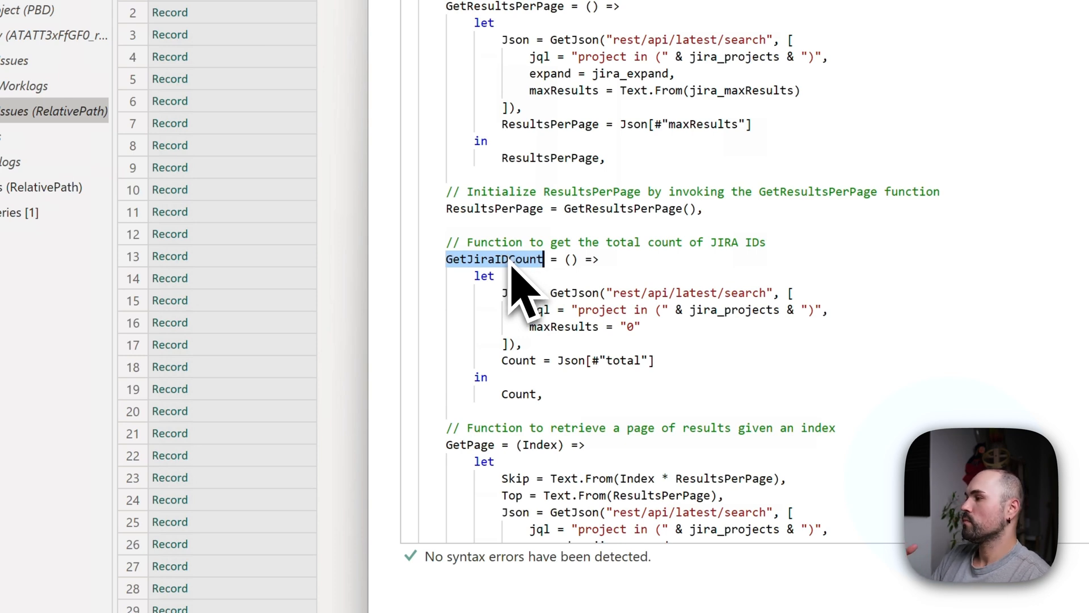
pyautogui.scroll(-3)
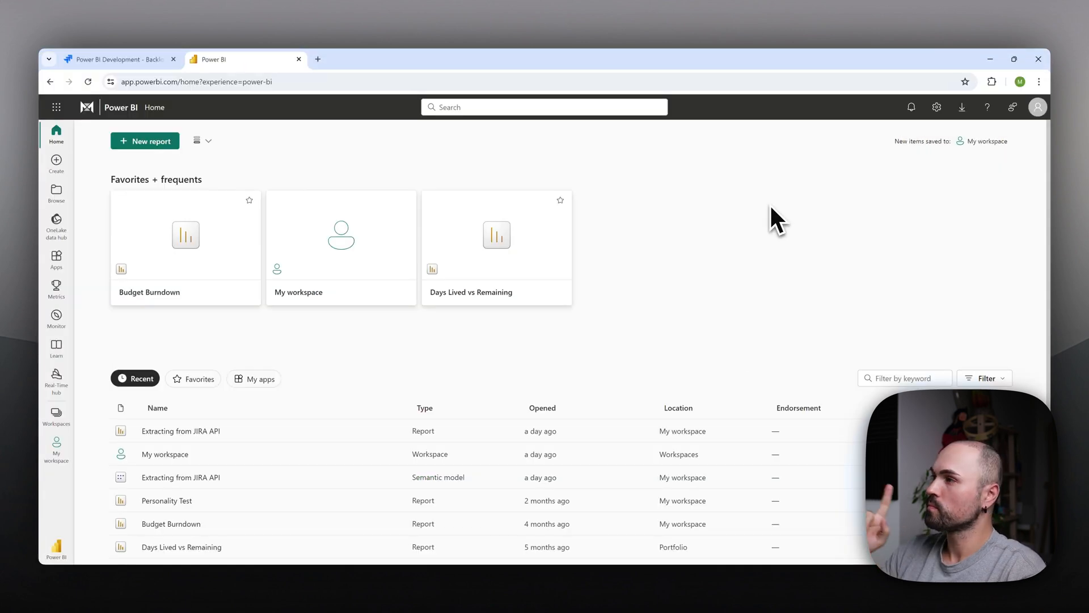
# Go to Manage connections and gateways, then show My workspace contents.
pyautogui.click(936, 107)
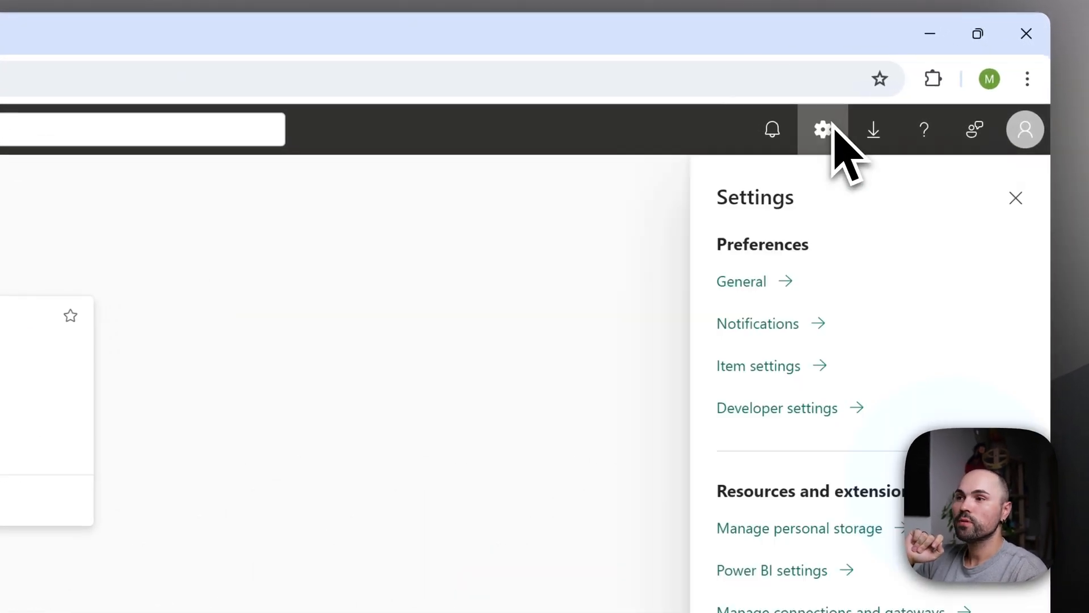
pyautogui.scroll(-3)
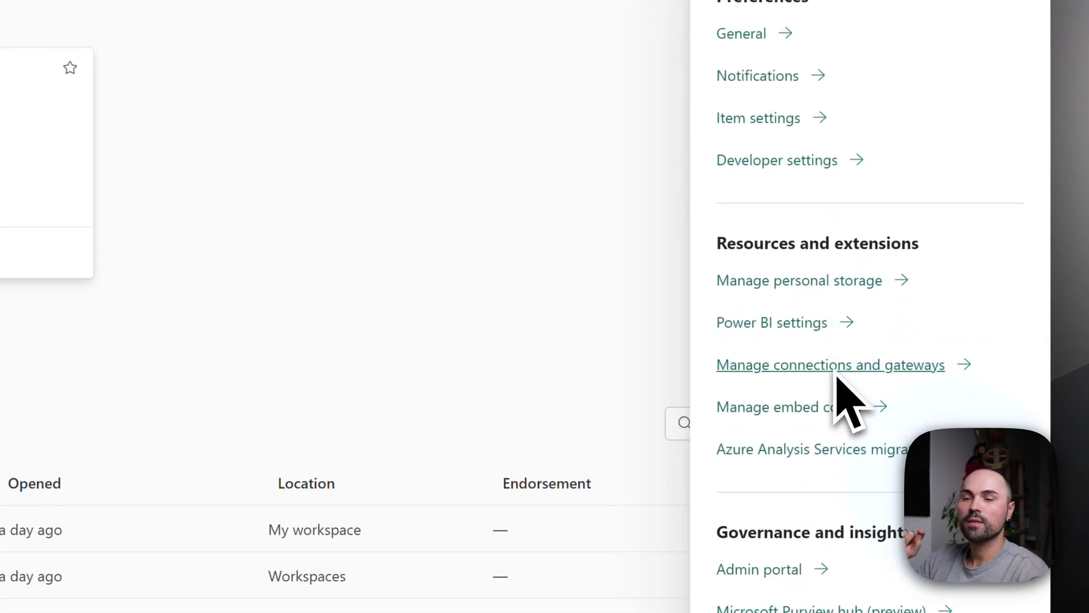
pyautogui.click(831, 365)
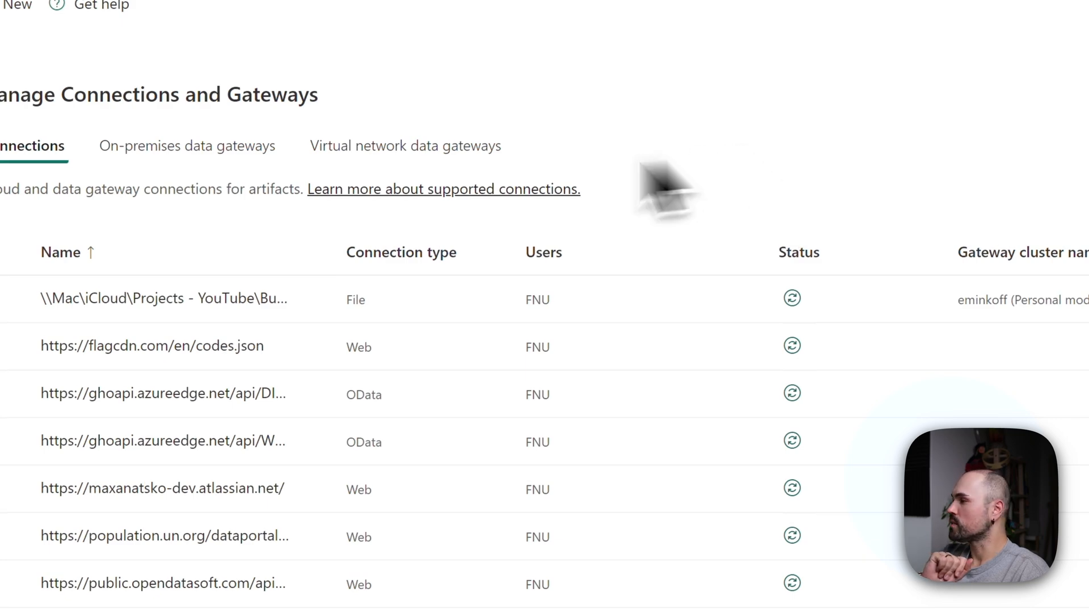
pyautogui.click(74, 475)
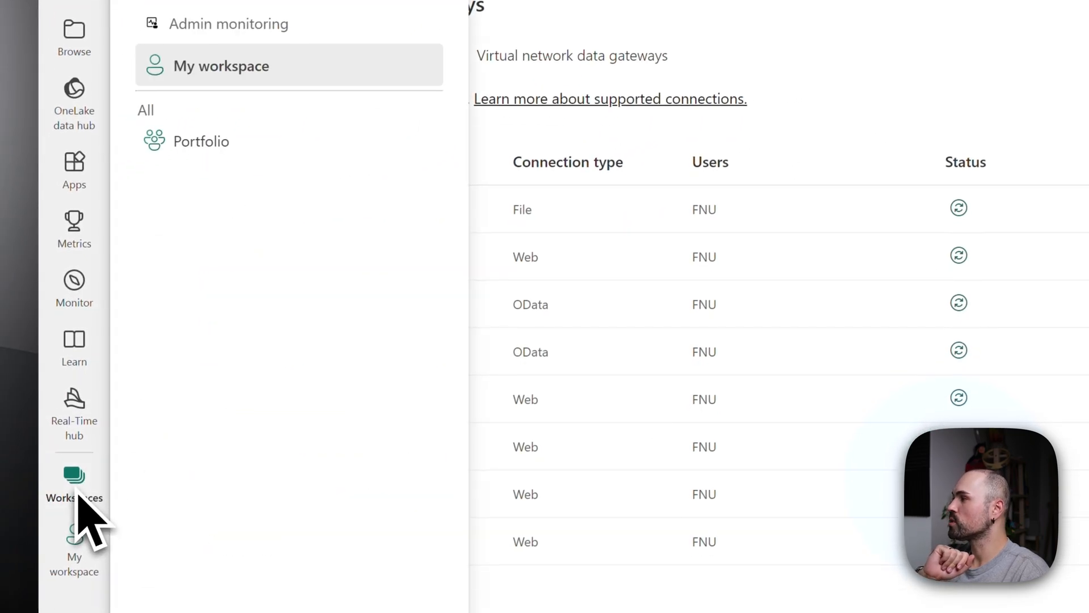
pyautogui.click(220, 66)
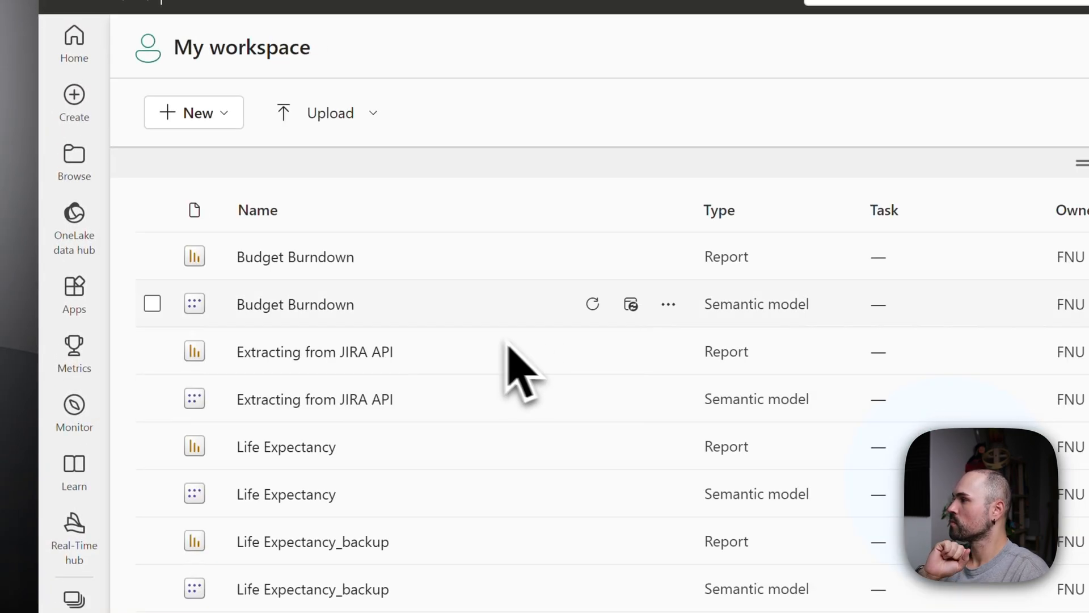
pyautogui.scroll(-3)
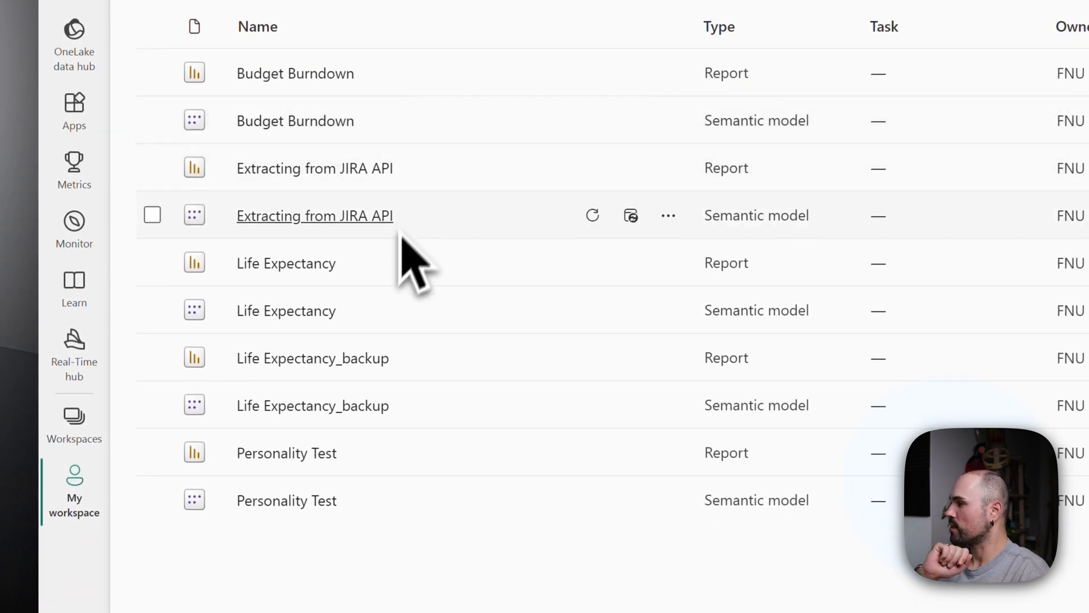
pyautogui.moveTo(592, 217)
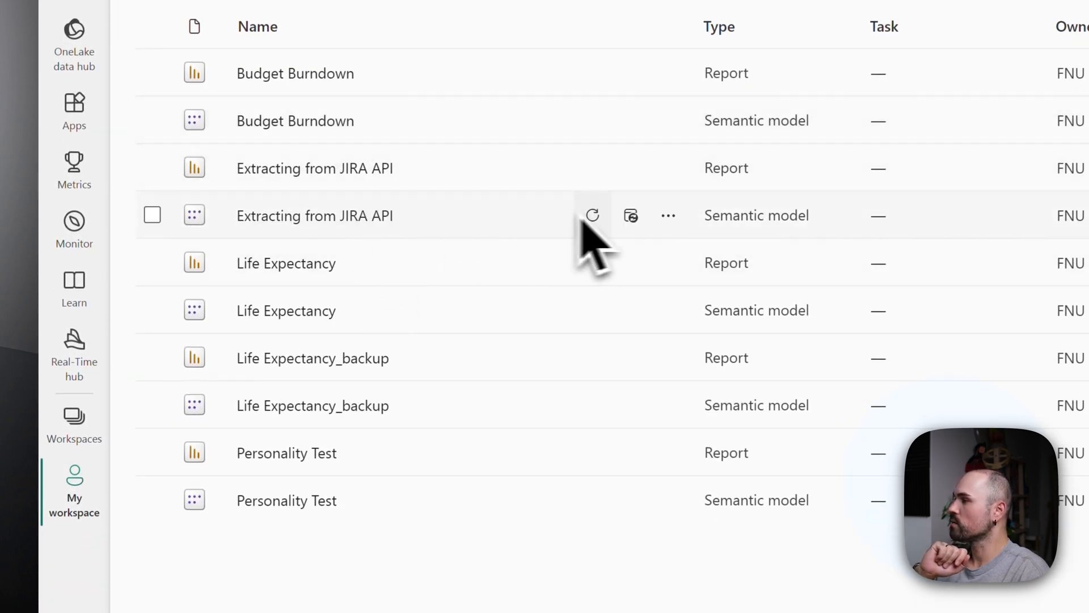
# Reach the Extracting from JIRA API semantic model's Gateway and cloud connections settings.
pyautogui.click(669, 215)
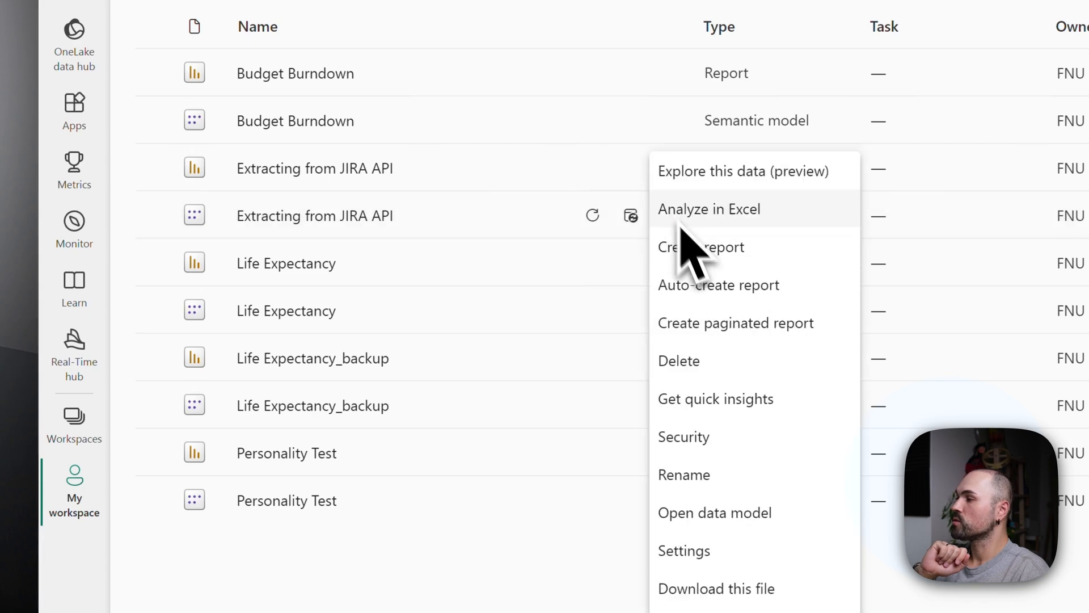
pyautogui.click(683, 551)
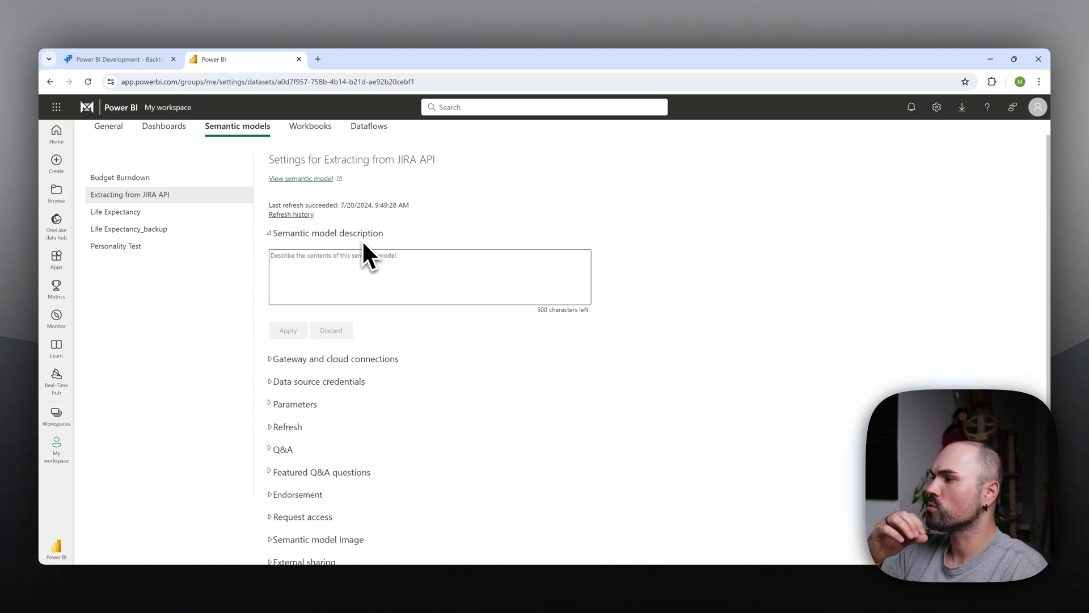
pyautogui.click(336, 359)
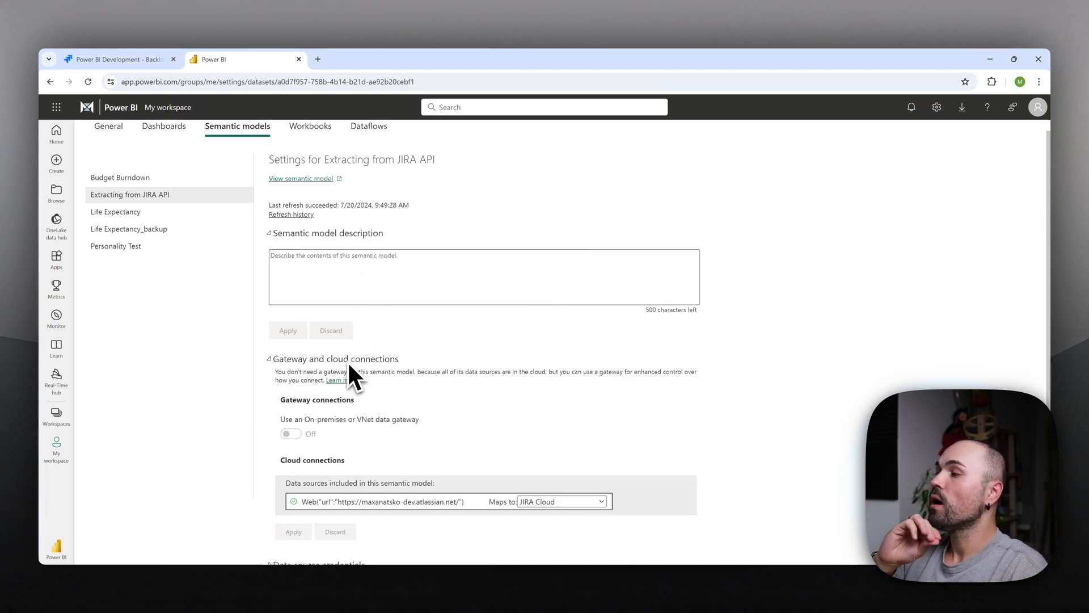
pyautogui.moveTo(415, 392)
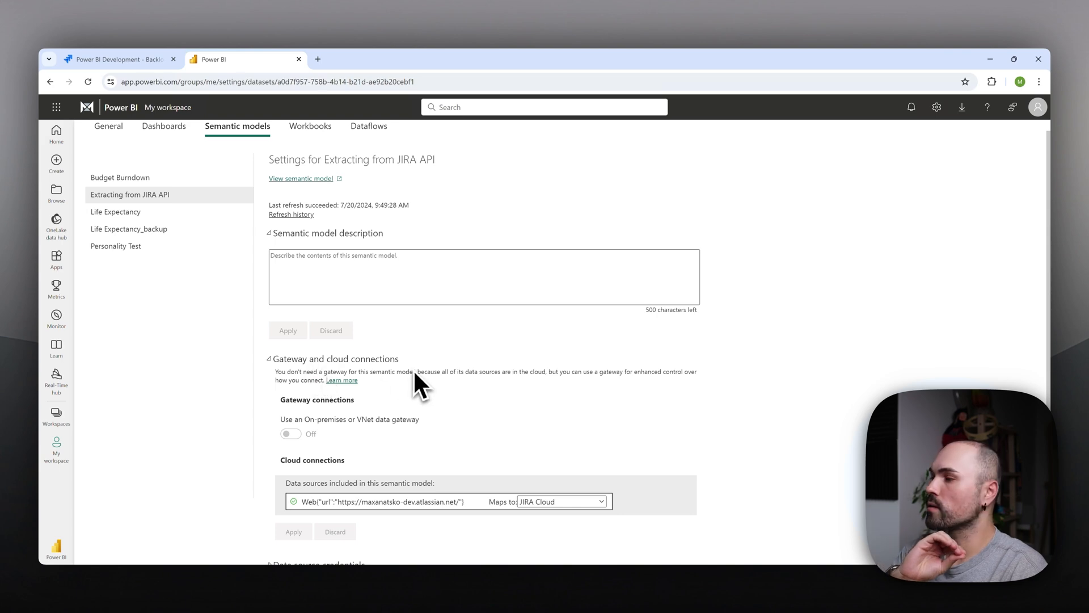
pyautogui.scroll(-3)
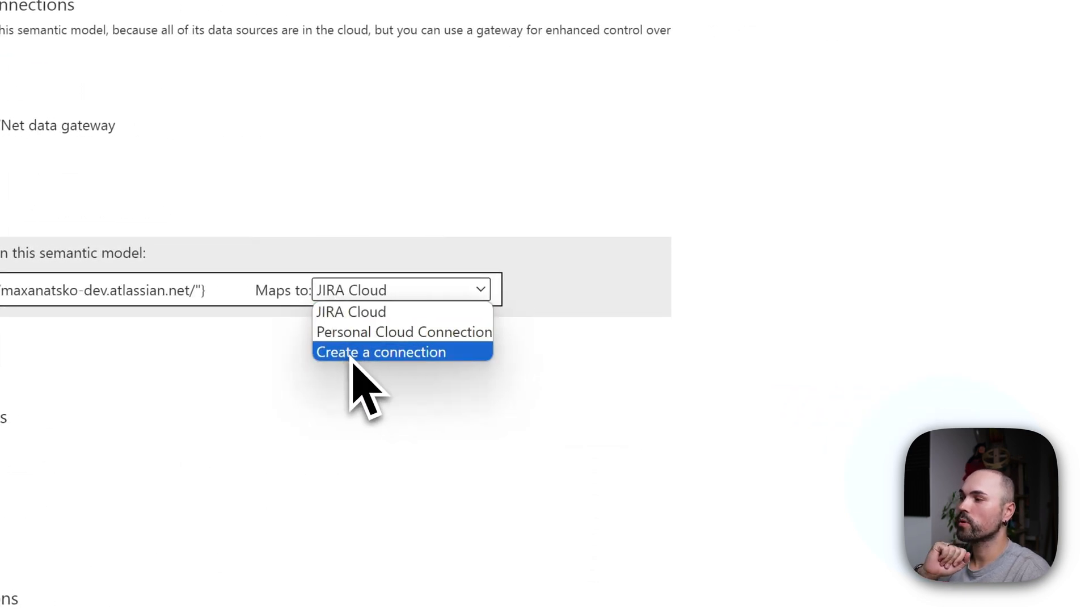
# Start a new cloud connection named JIRA using Basic authentication with username and password fields.
pyautogui.click(381, 351)
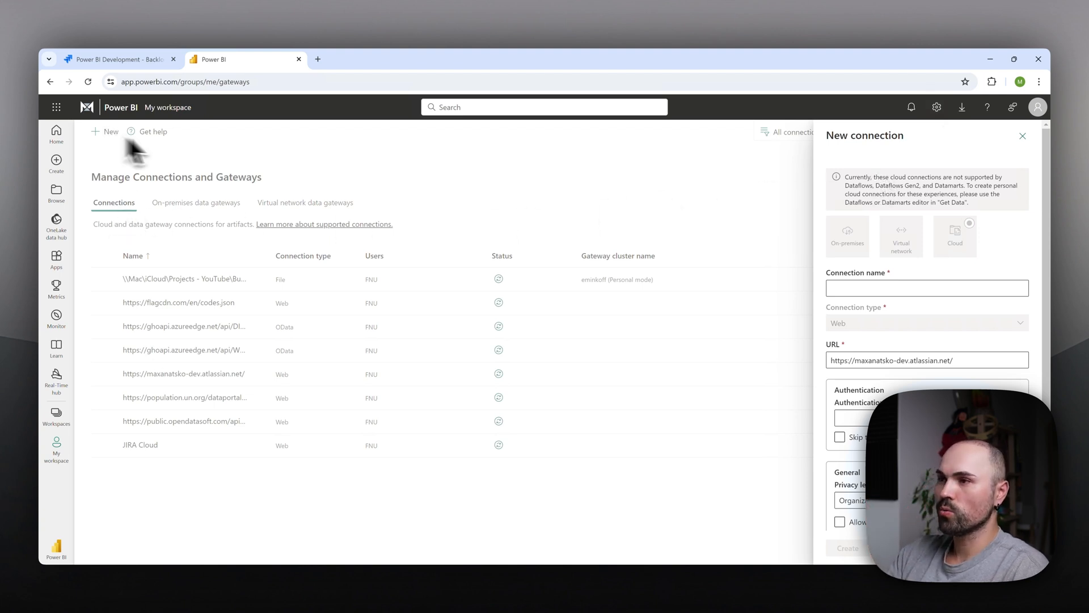
pyautogui.moveTo(896, 156)
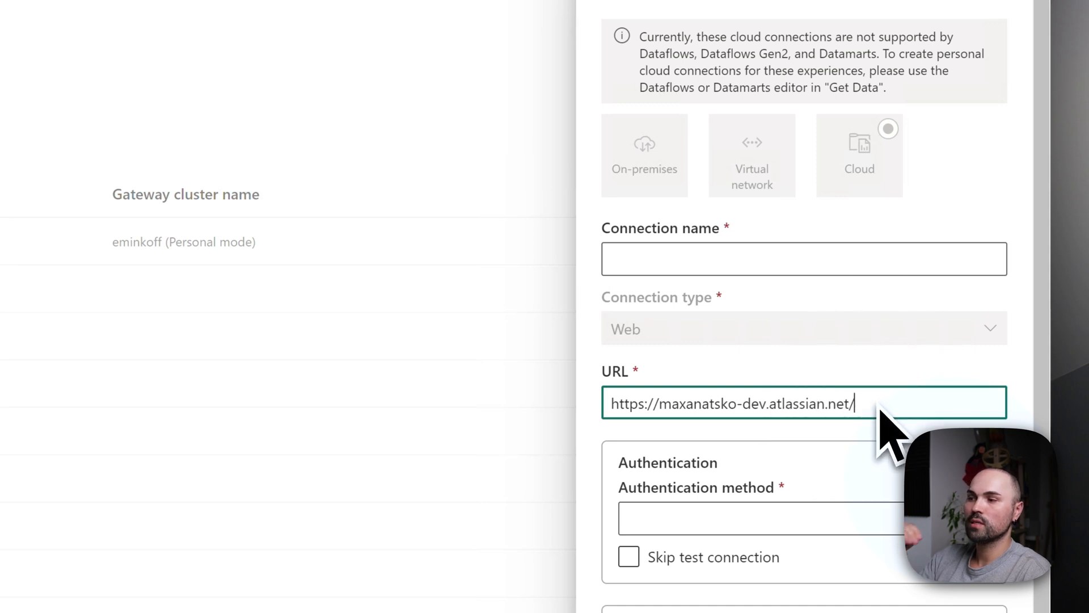
pyautogui.click(803, 259)
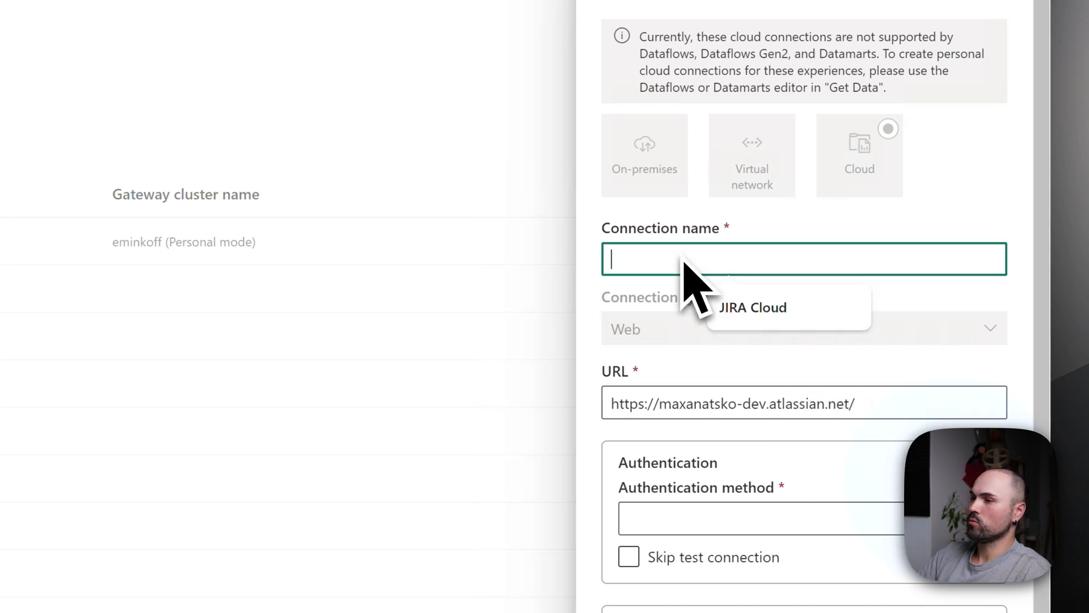
pyautogui.write('JIRA')
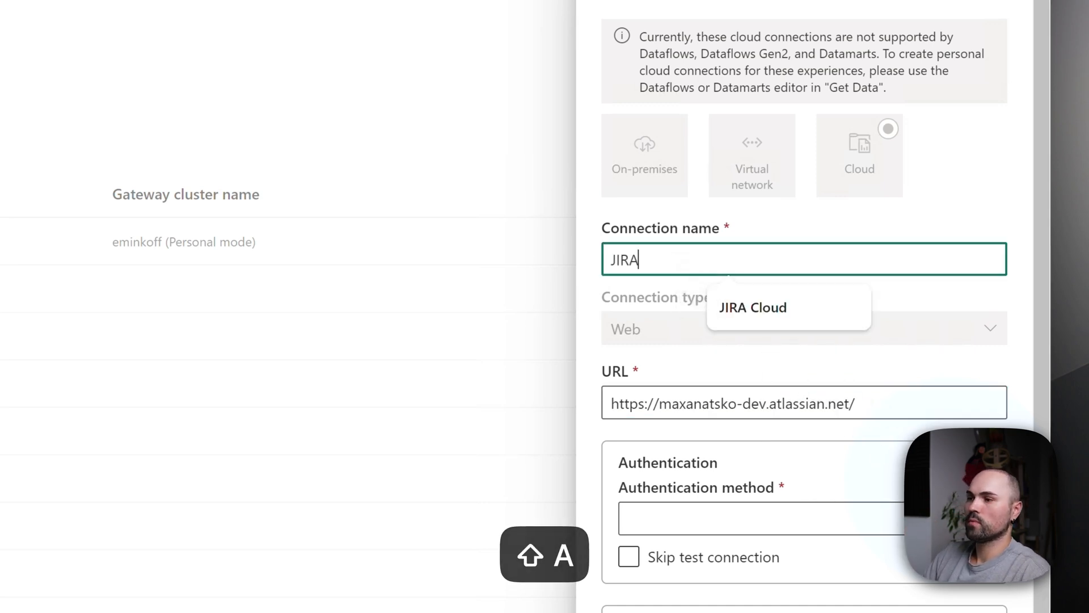
pyautogui.scroll(-3)
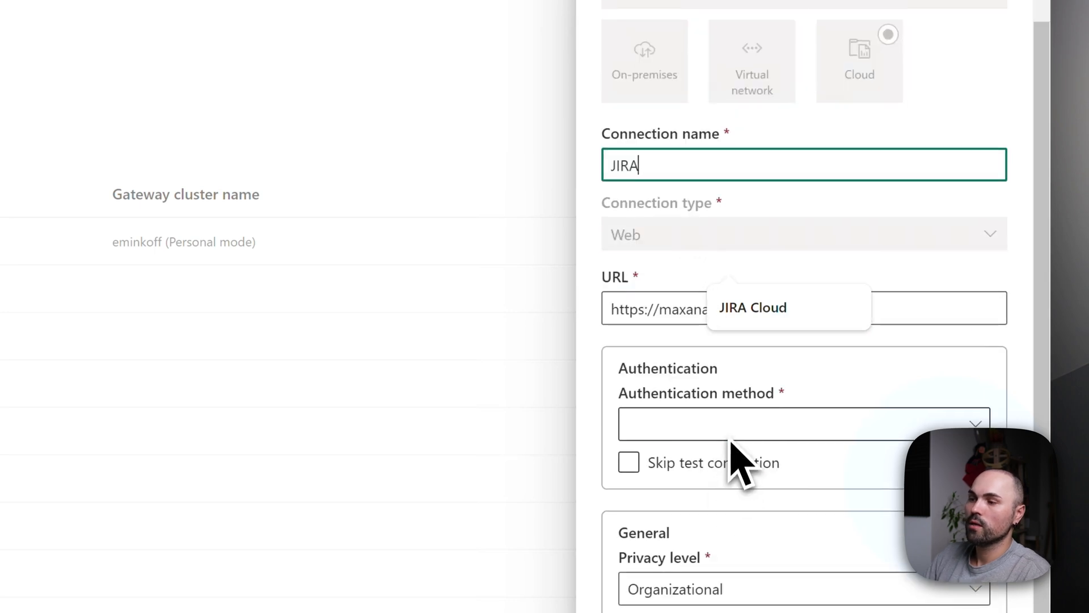
pyautogui.click(802, 424)
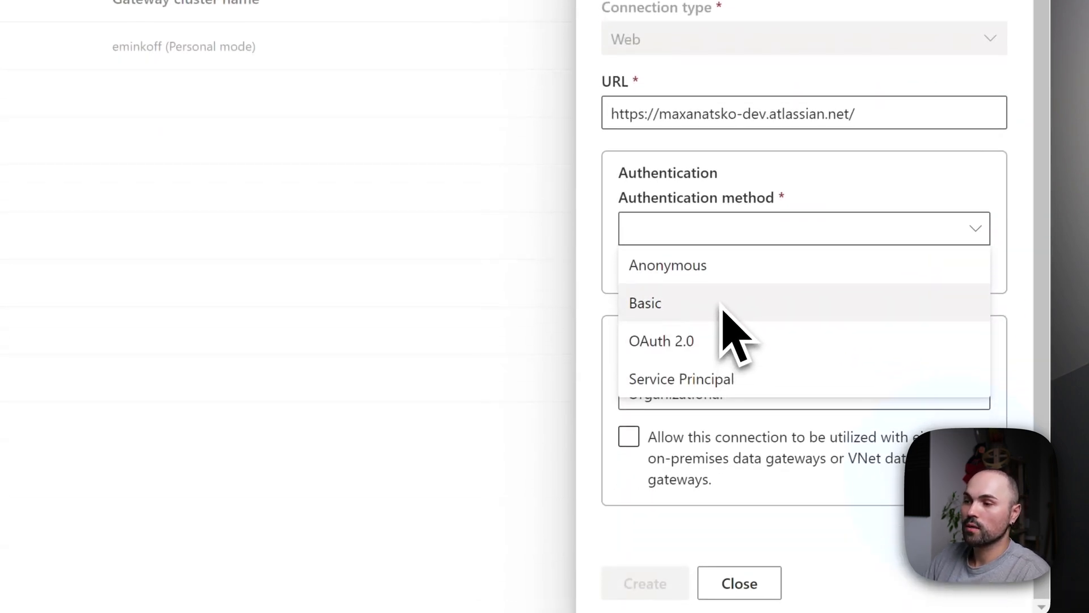
pyautogui.click(644, 302)
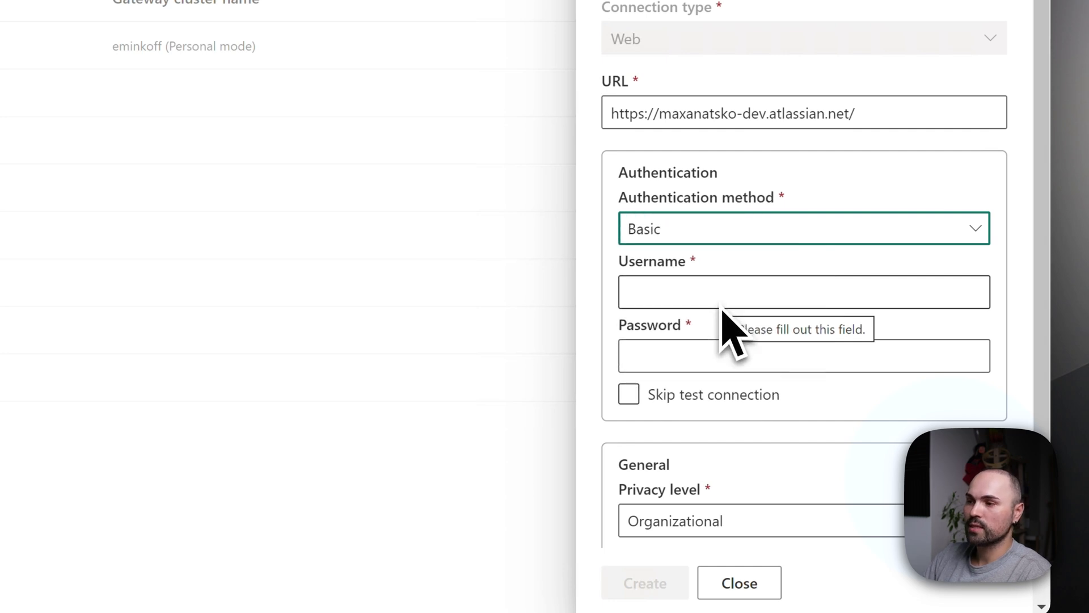
pyautogui.click(804, 292)
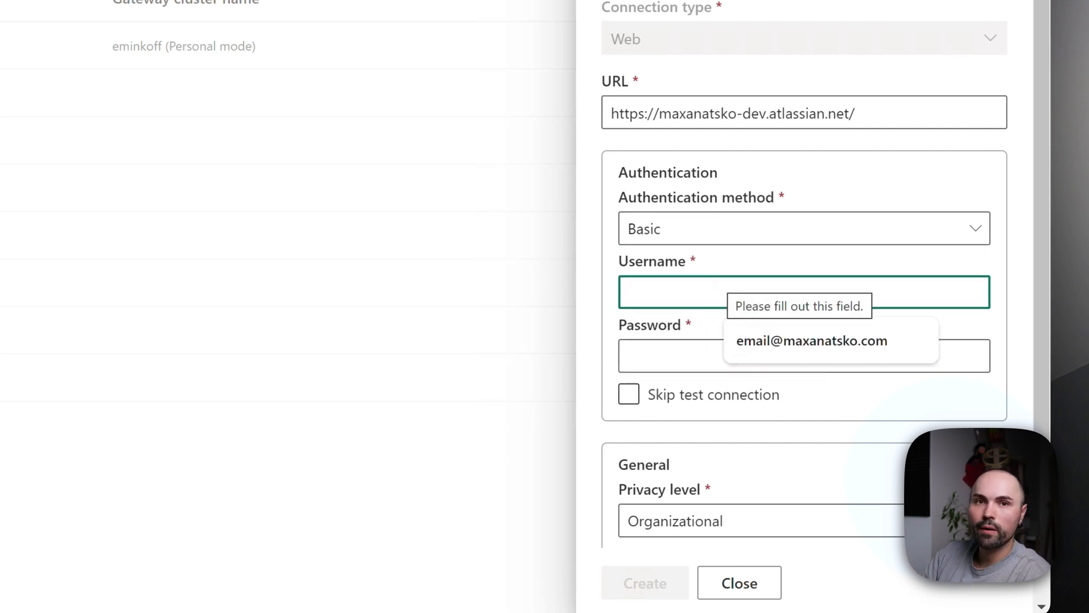
pyautogui.click(803, 345)
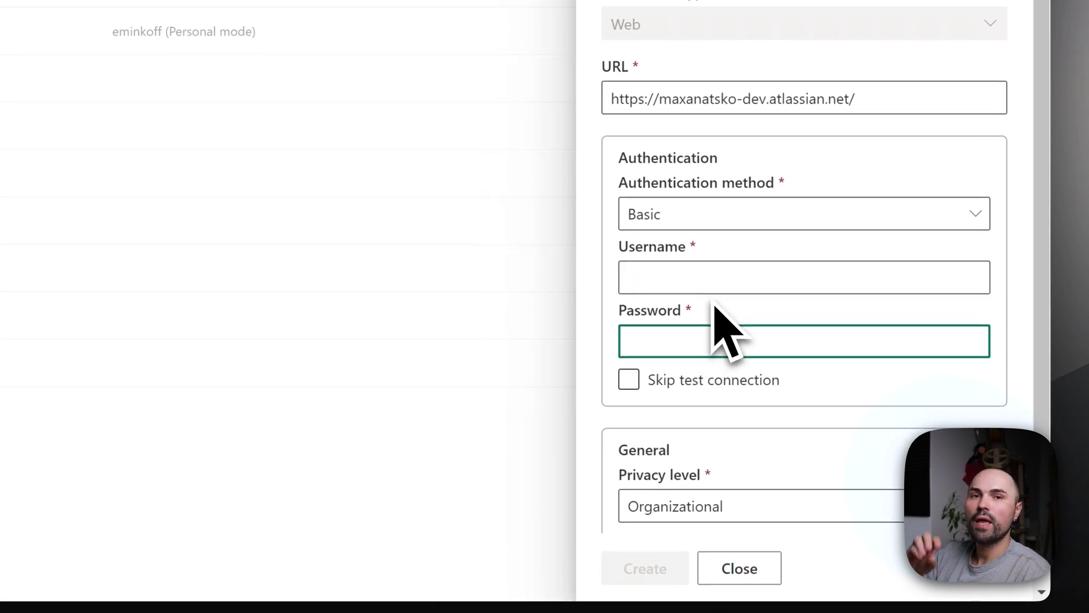
pyautogui.moveTo(712, 335)
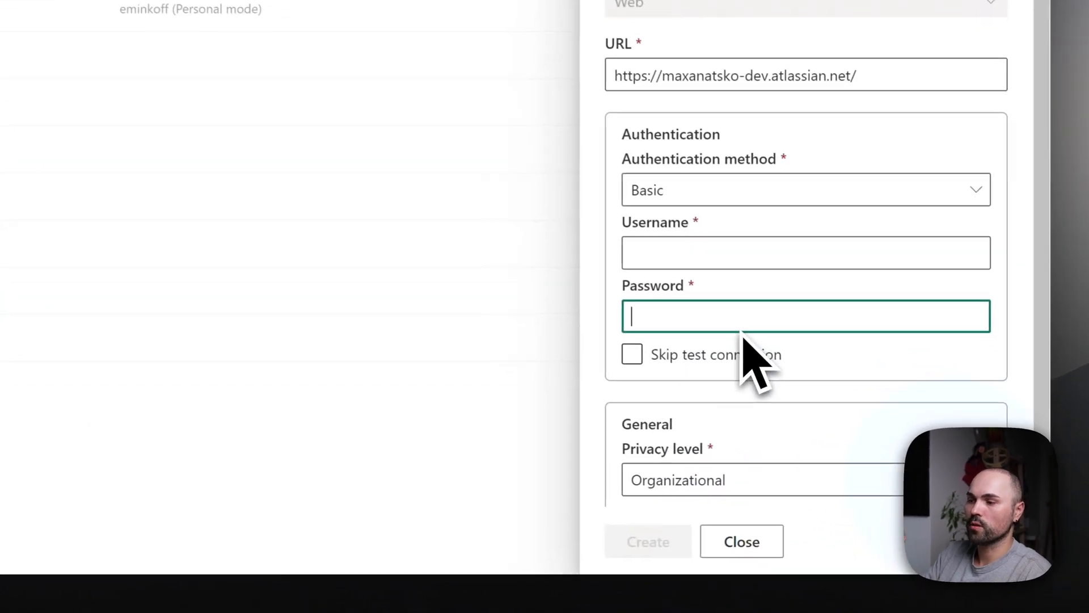
# Toggle gateway use on and back off, then abandon the connection form.
pyautogui.scroll(-3)
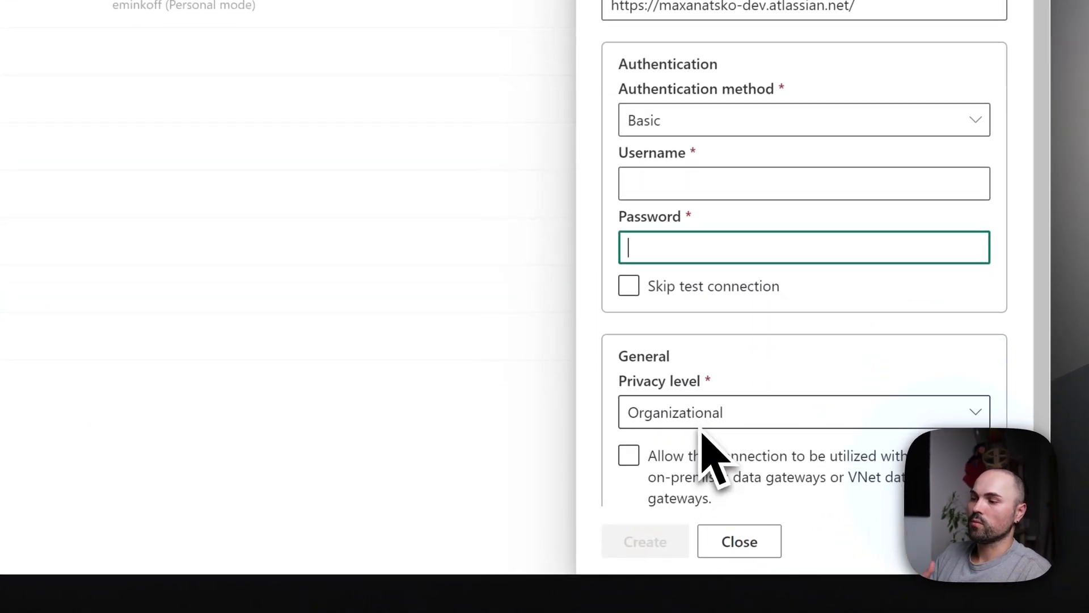
pyautogui.scroll(-3)
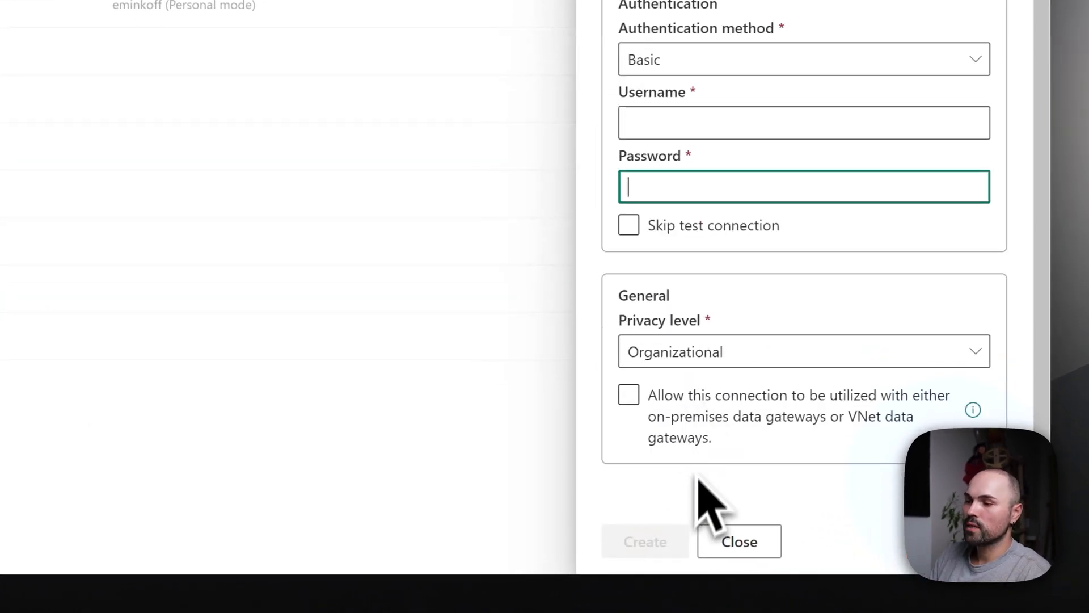
pyautogui.click(628, 395)
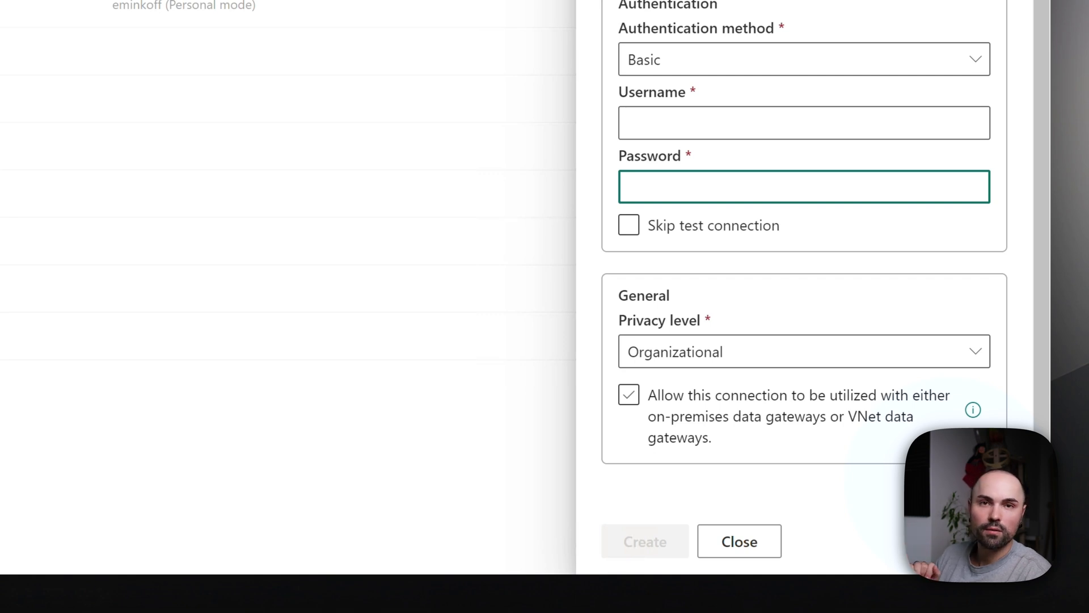
pyautogui.click(628, 394)
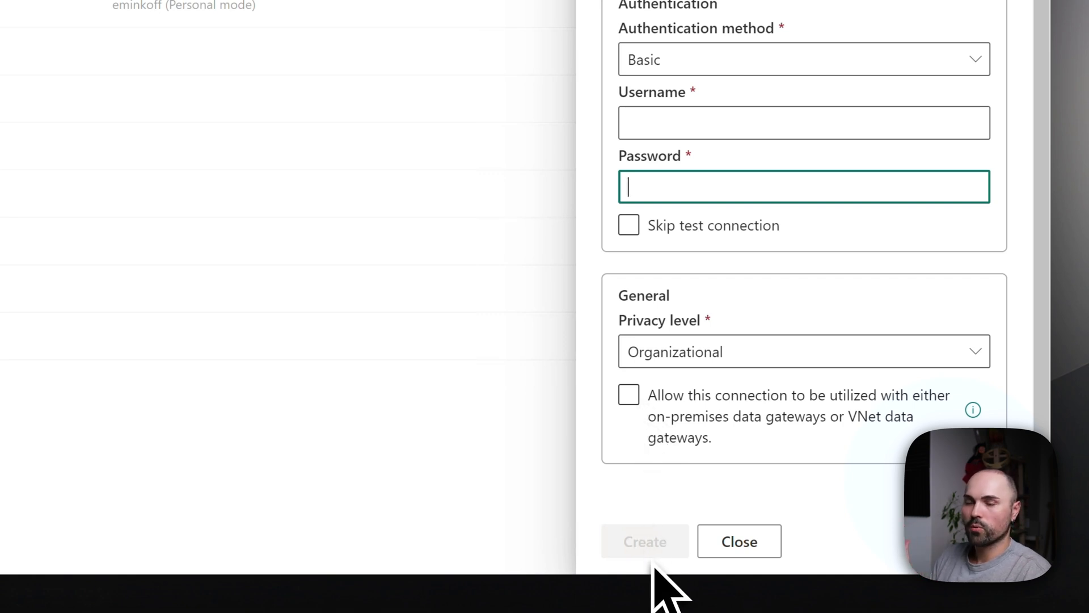
pyautogui.click(739, 541)
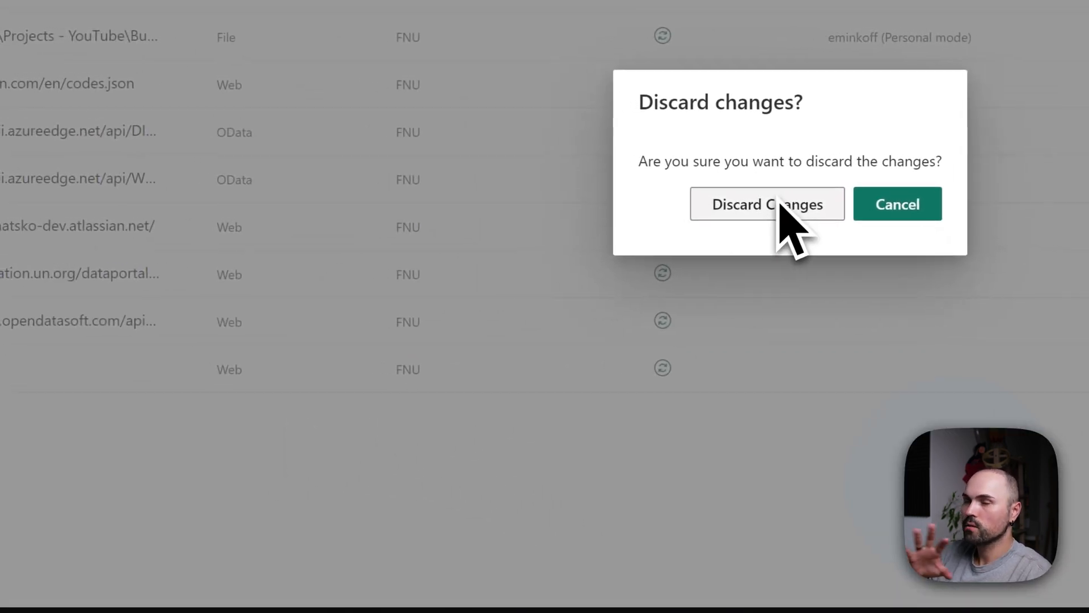
# Discard the changes and select the failed refresh's dynamic data source message in Refresh history.
pyautogui.click(768, 204)
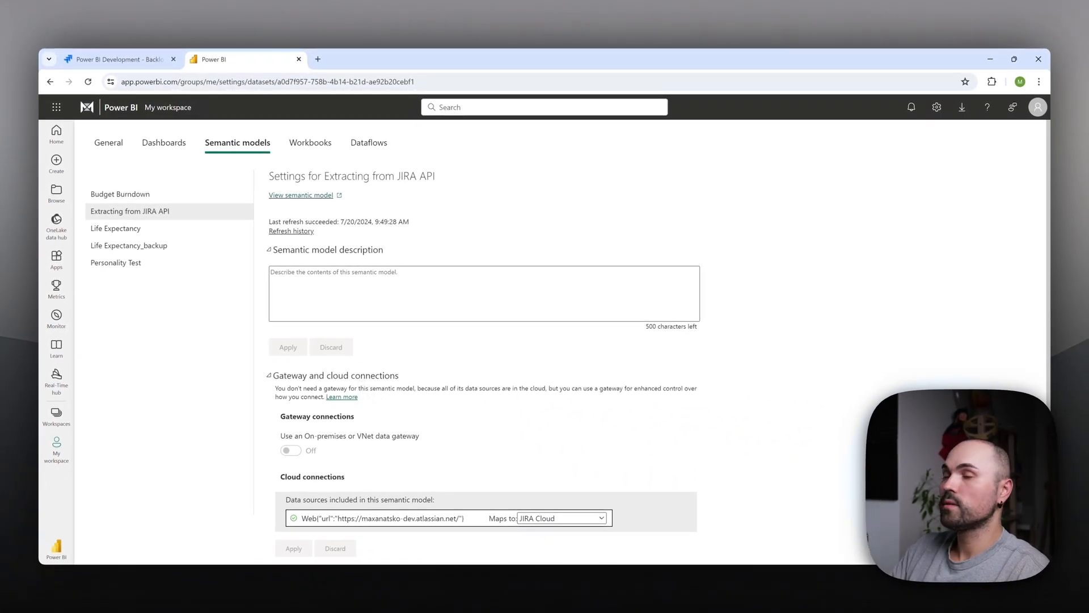
pyautogui.scroll(-3)
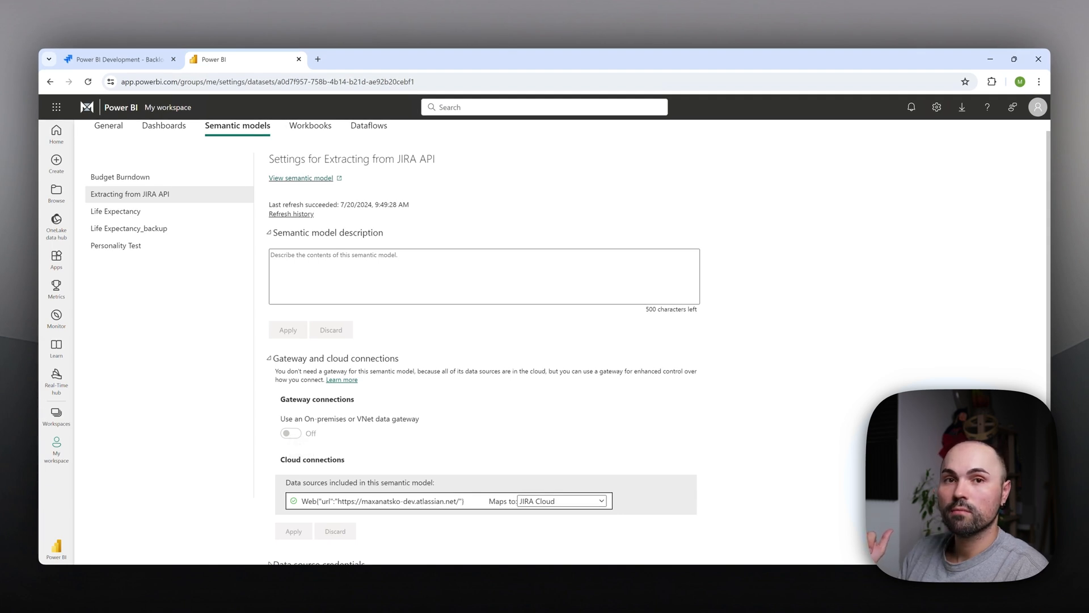
pyautogui.scroll(-3)
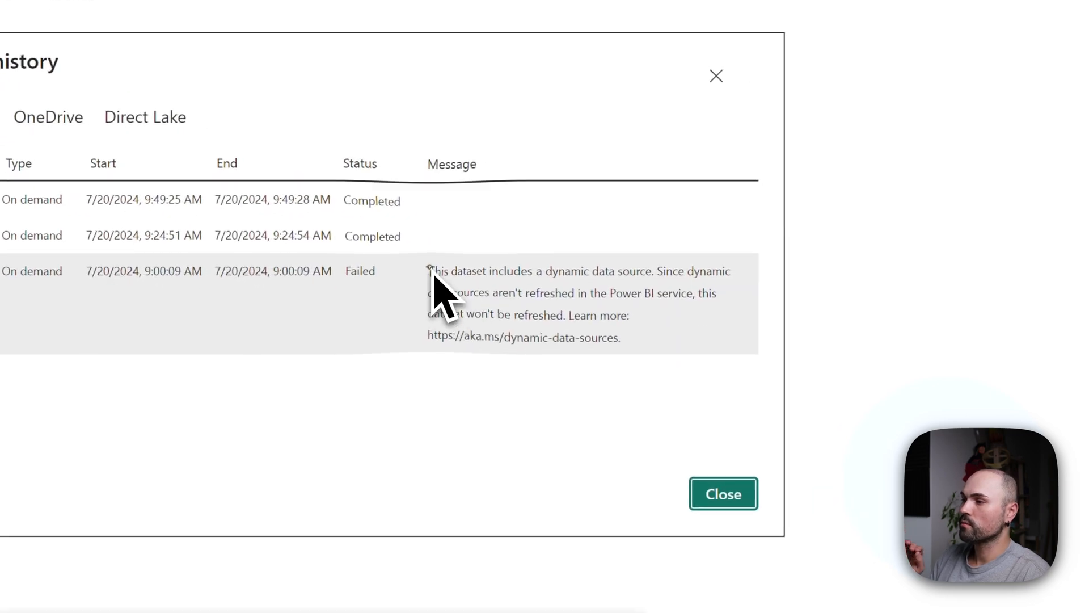
pyautogui.moveTo(427, 270); pyautogui.dragTo(618, 338)
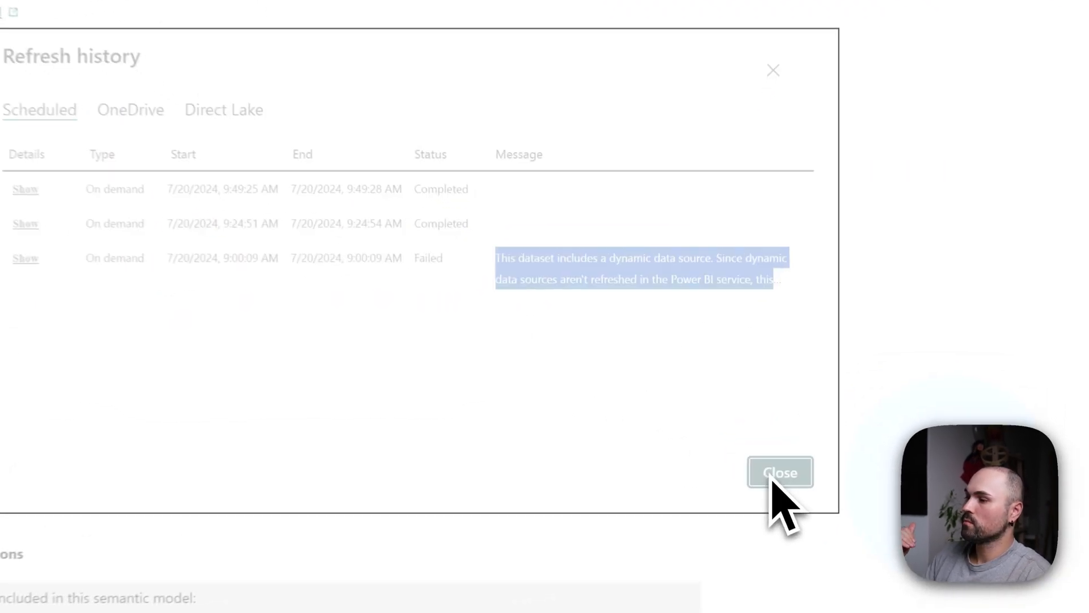
# Close refresh history and open Extracting from JIRA API from My workspace.
pyautogui.click(781, 471)
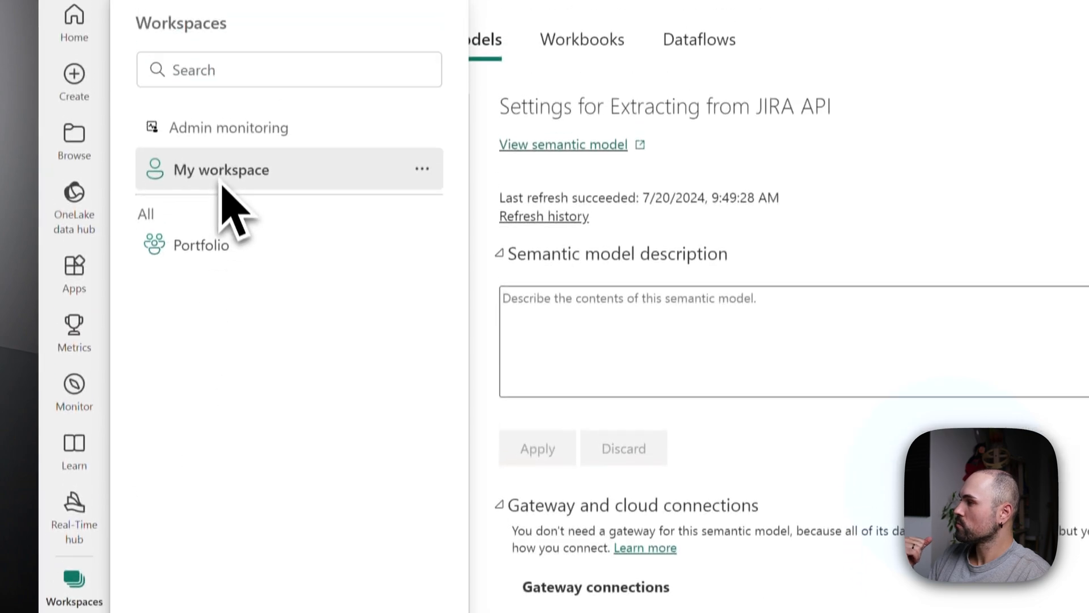
pyautogui.click(220, 169)
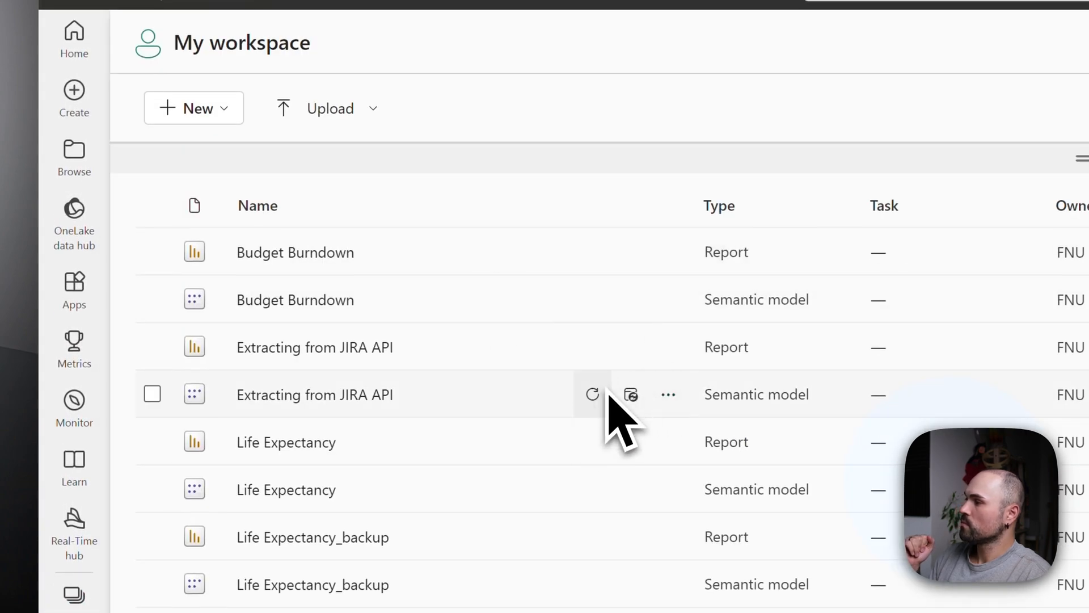
pyautogui.moveTo(593, 395)
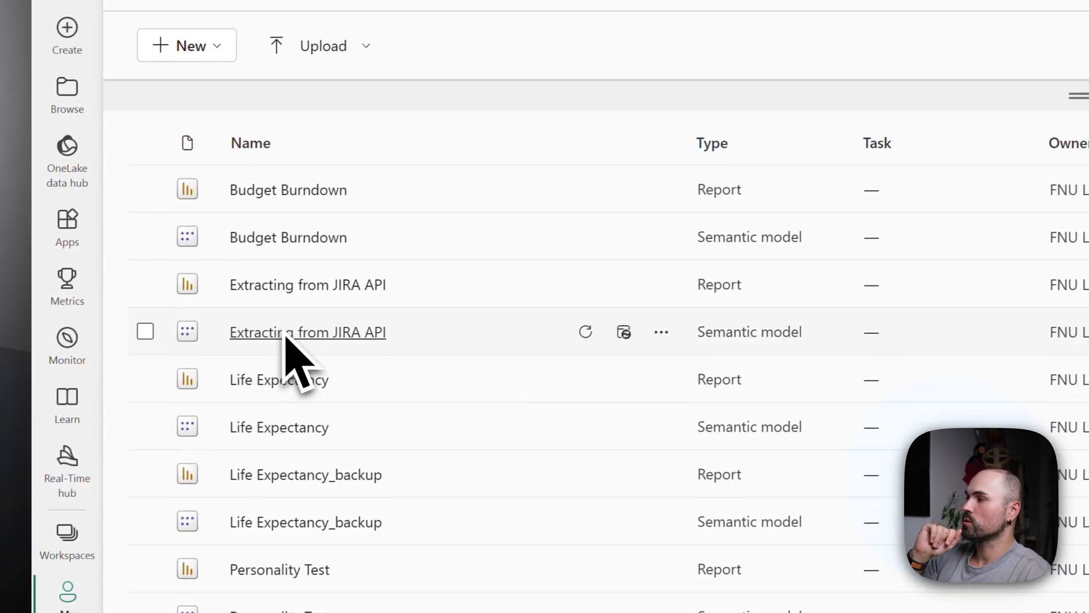
pyautogui.click(307, 332)
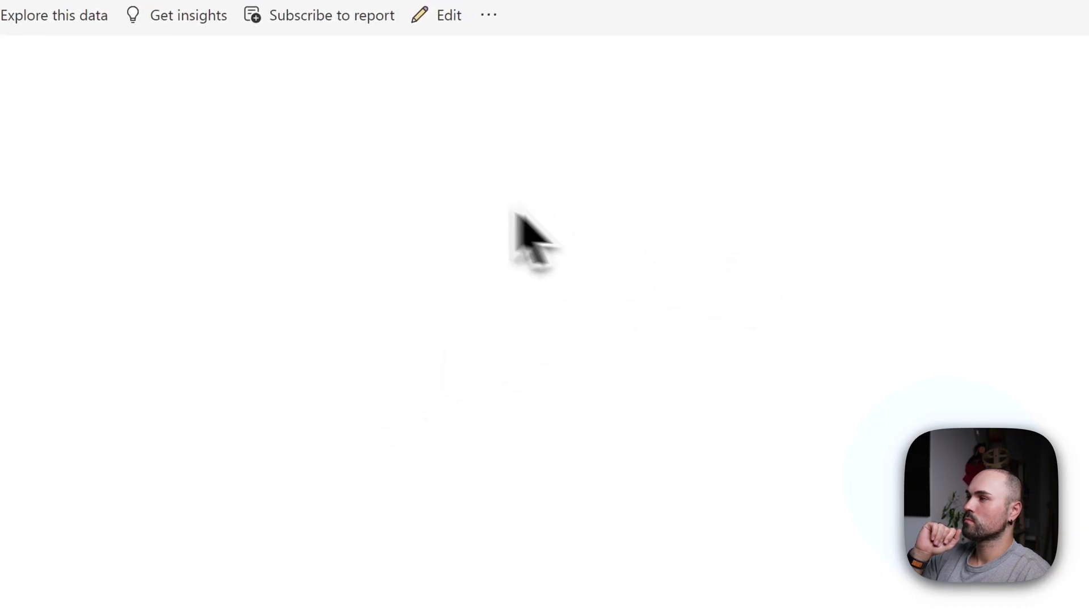